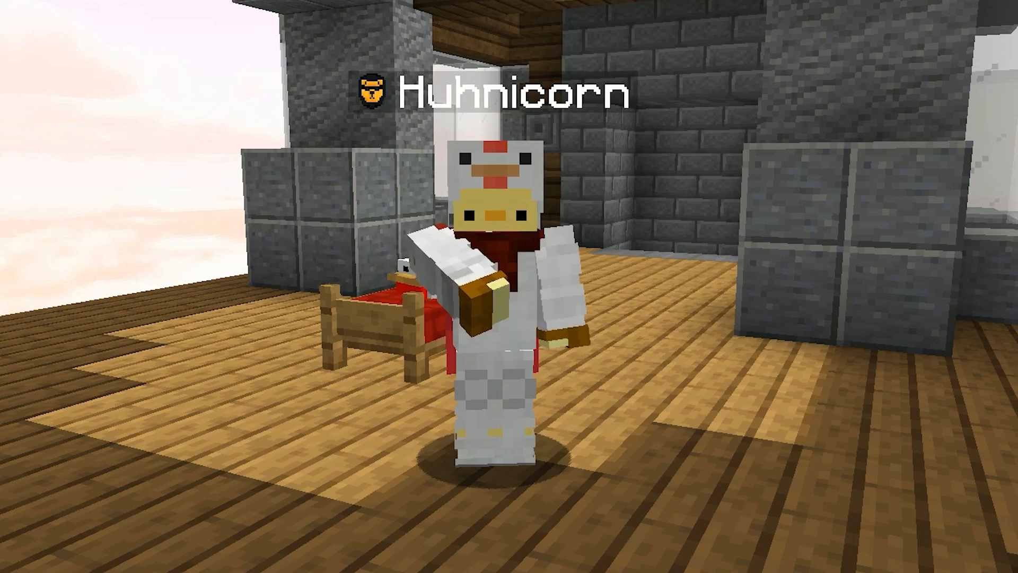
Download the Windows 32/64-bit MultiMC build from multimc.org's Download & Install section
left_click(808, 390)
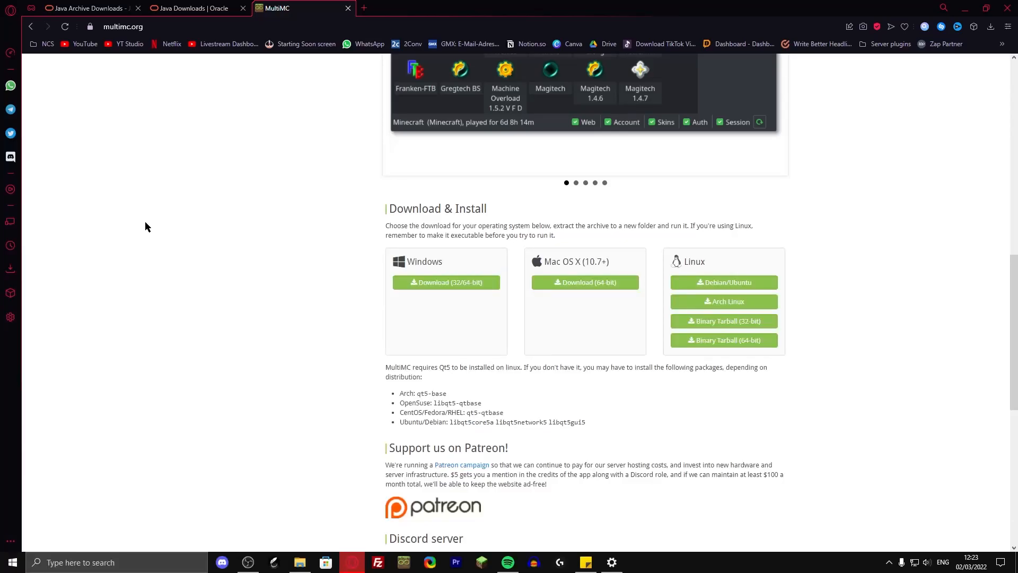
mouse_move(138, 143)
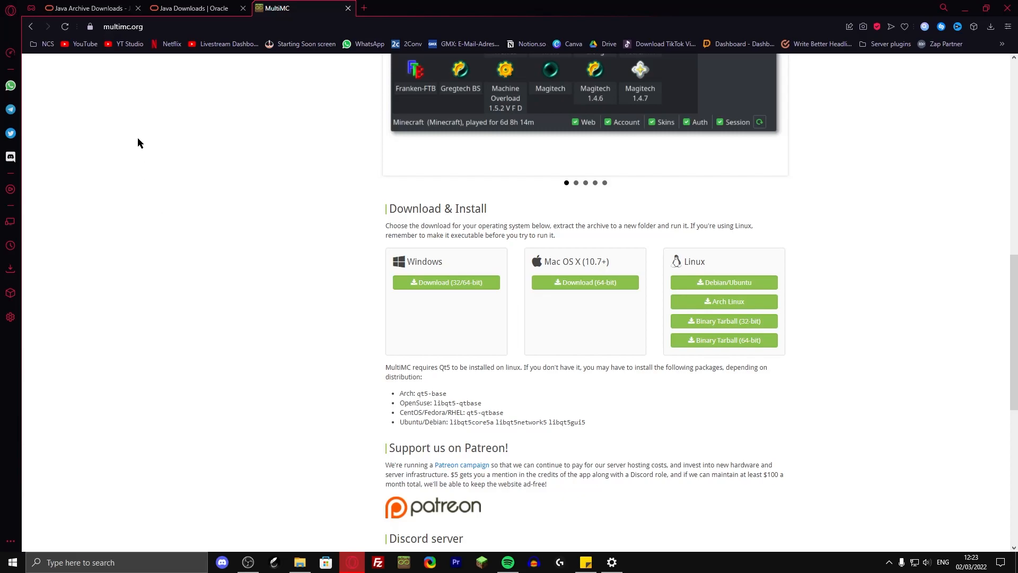
mouse_move(241, 133)
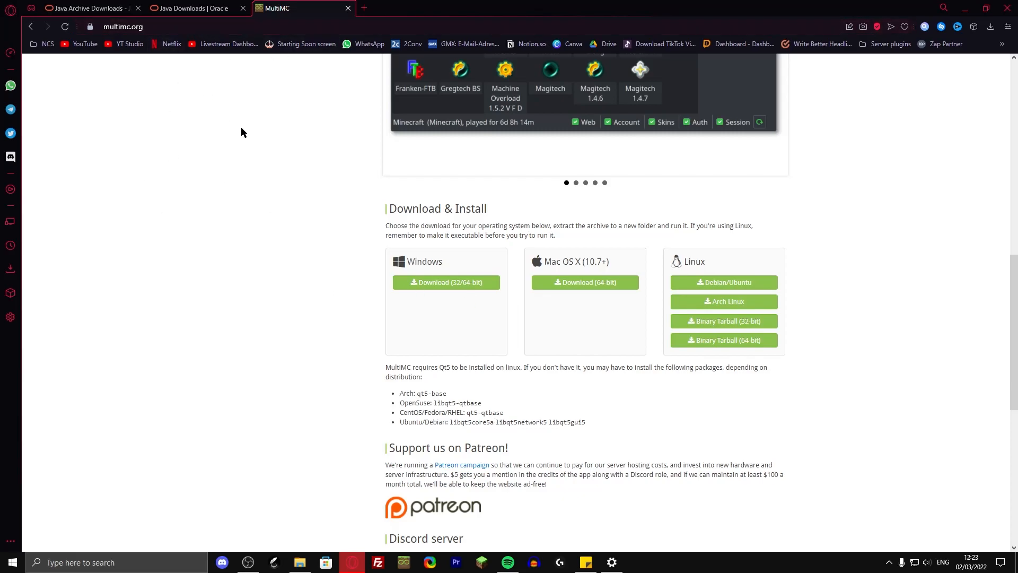
left_click(446, 281)
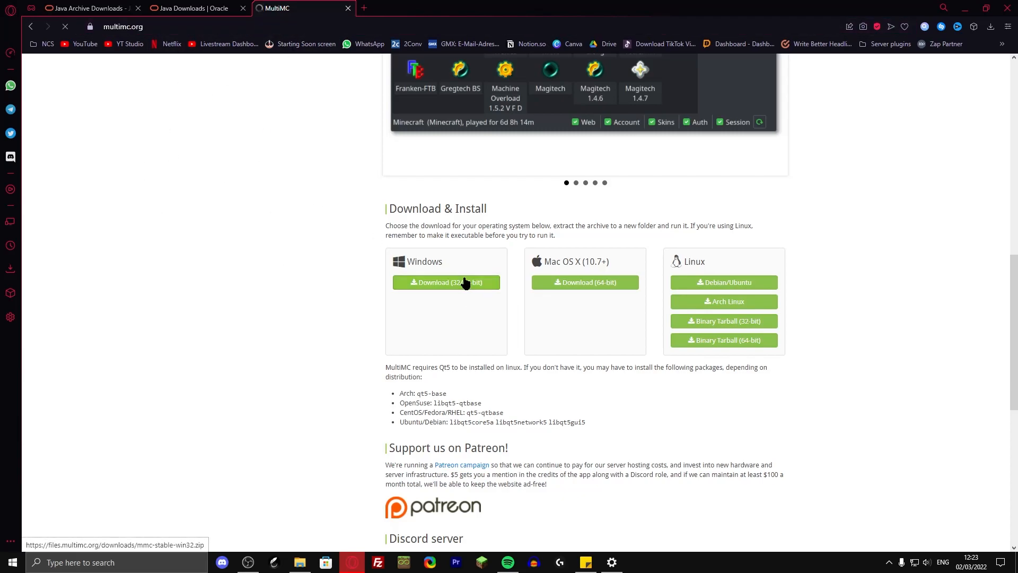
left_click(446, 282)
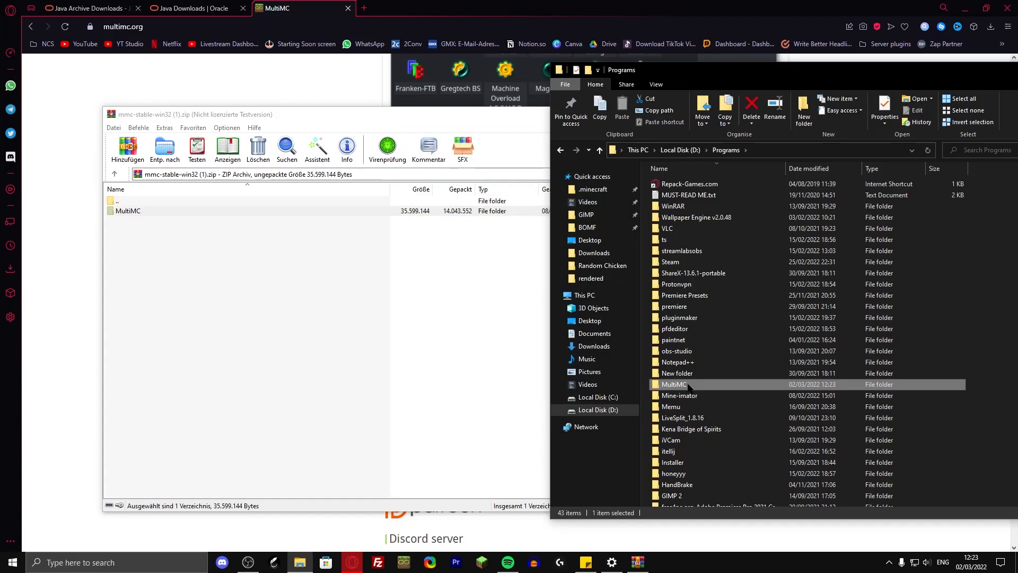
Open the extracted MultiMC folder in D:\Programs, run MultiMC.exe and choose American English
double_click(674, 384)
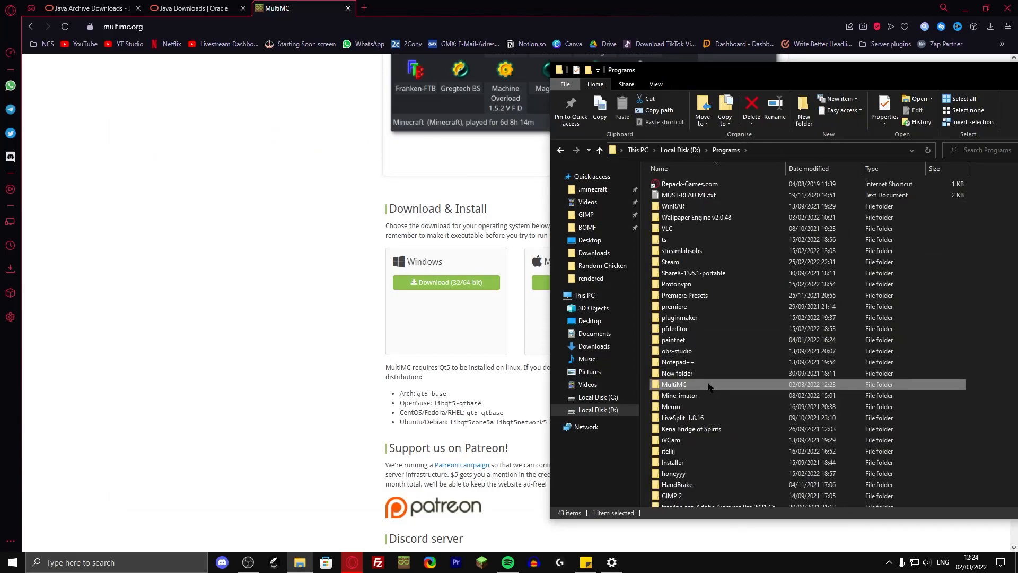
double_click(674, 384)
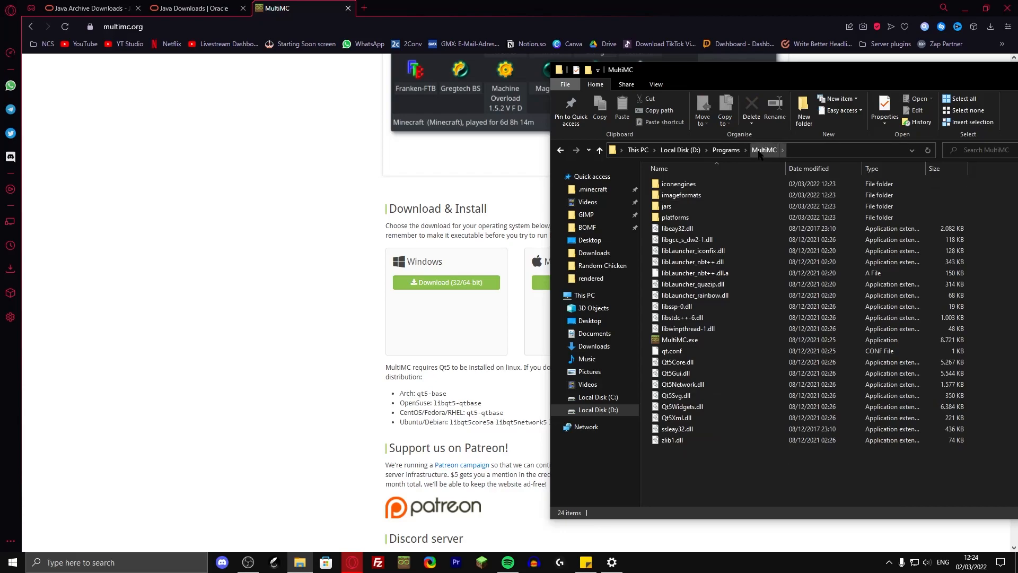
mouse_move(675, 339)
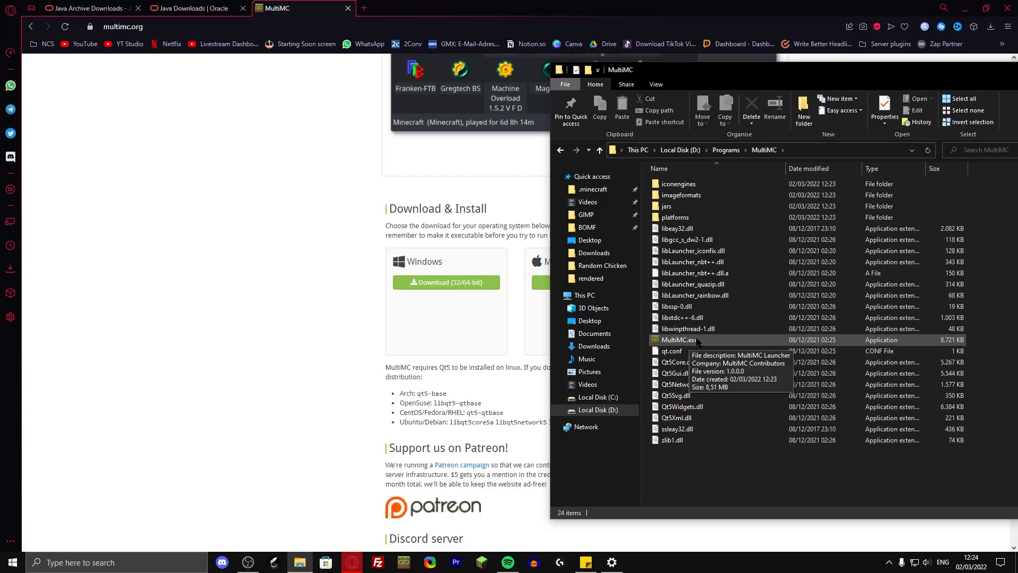
double_click(675, 339)
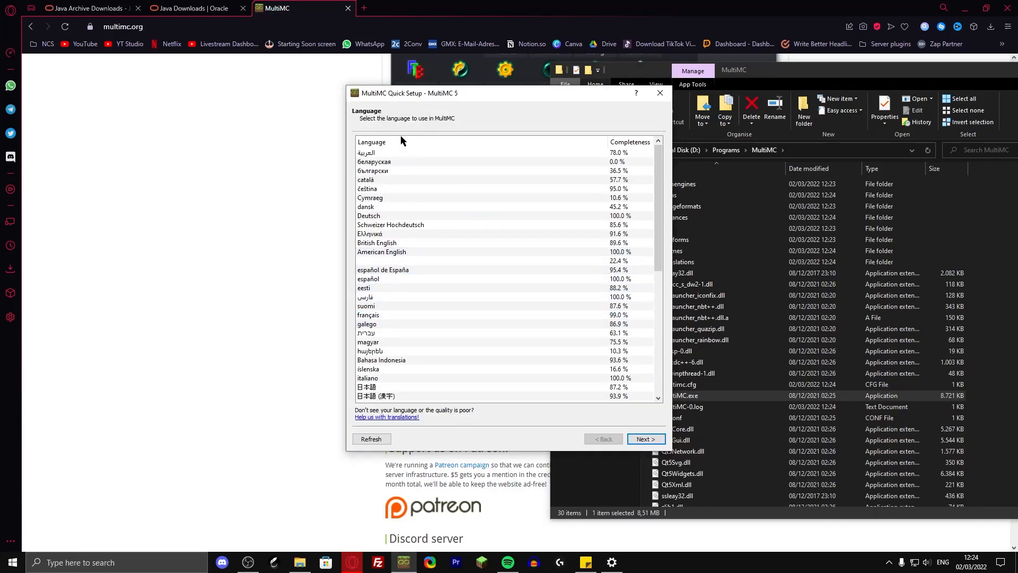
left_click(382, 251)
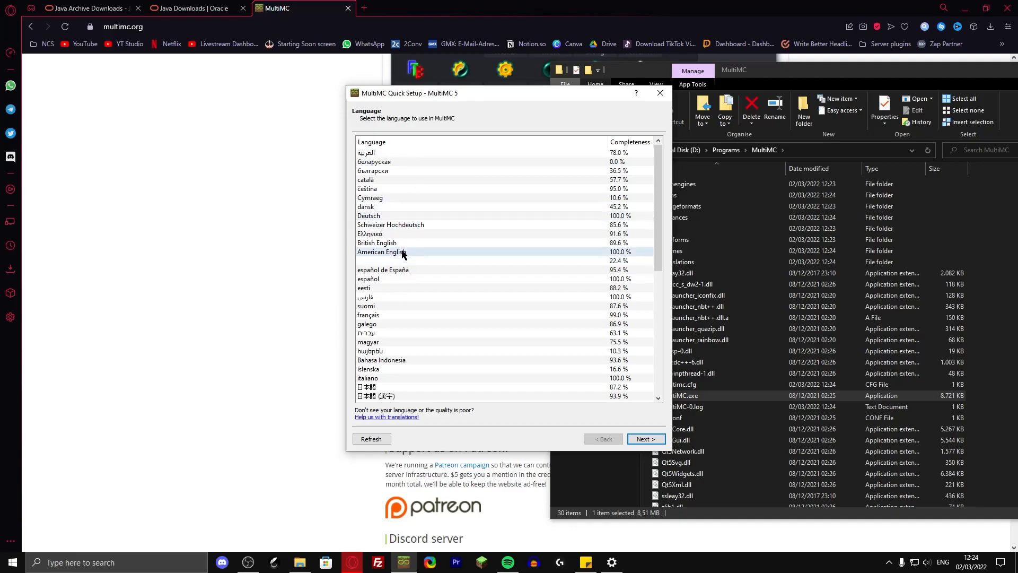
left_click(645, 439)
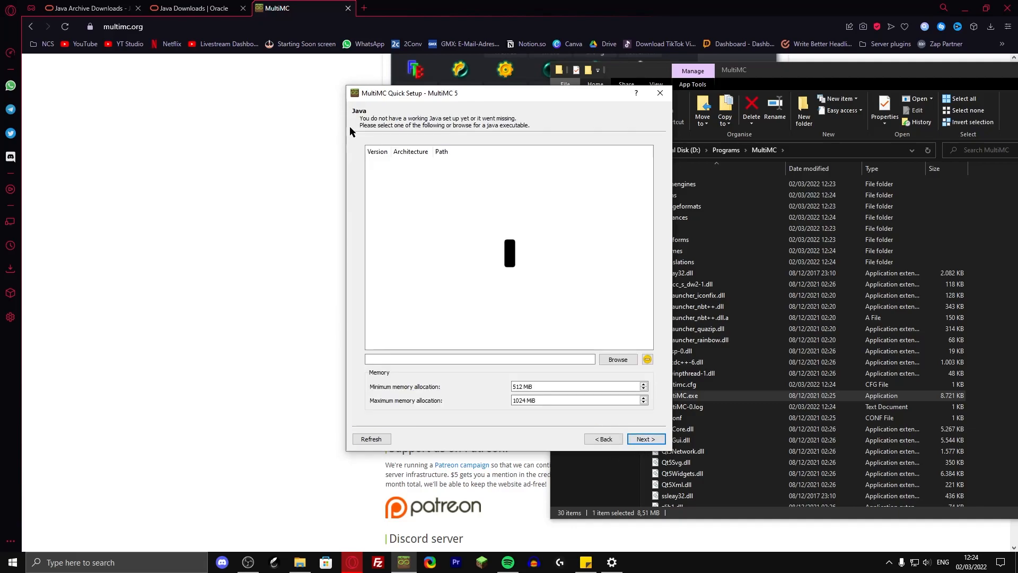
mouse_move(445, 127)
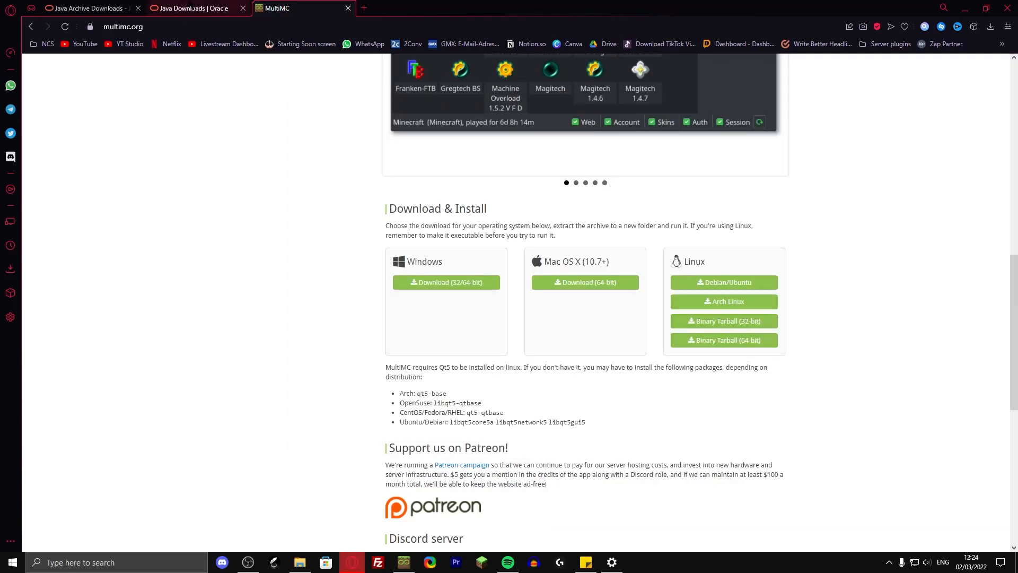
Download jdk-8u202-windows-x64.exe from Oracle's Java archive page, dismissing the sign-in page
left_click(88, 8)
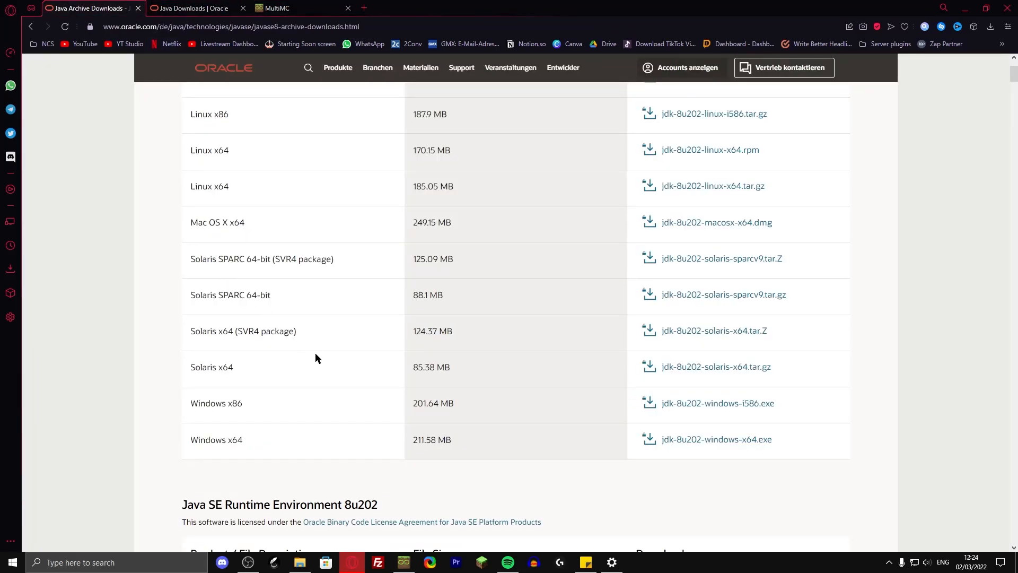
left_click(230, 26)
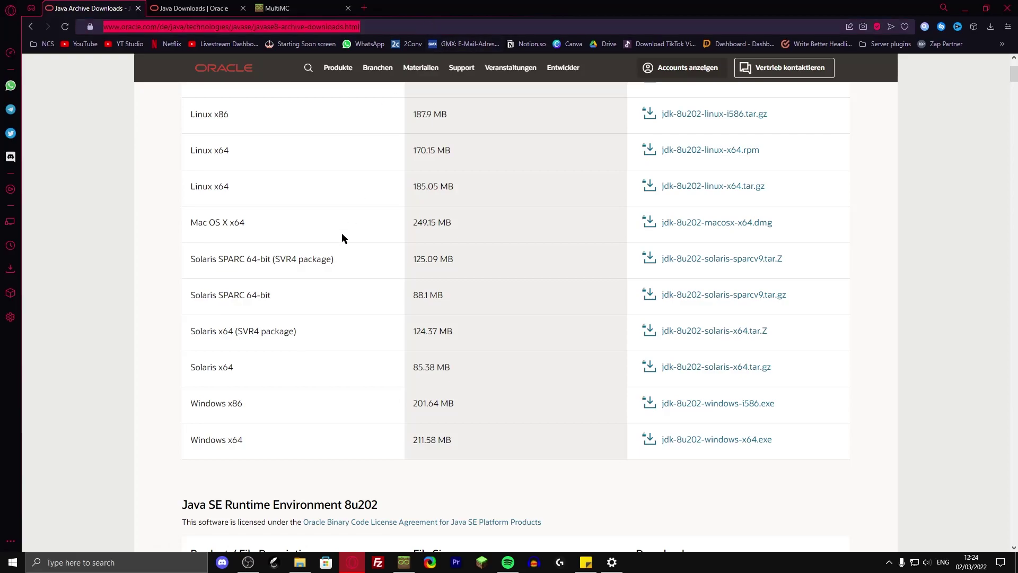
mouse_move(324, 492)
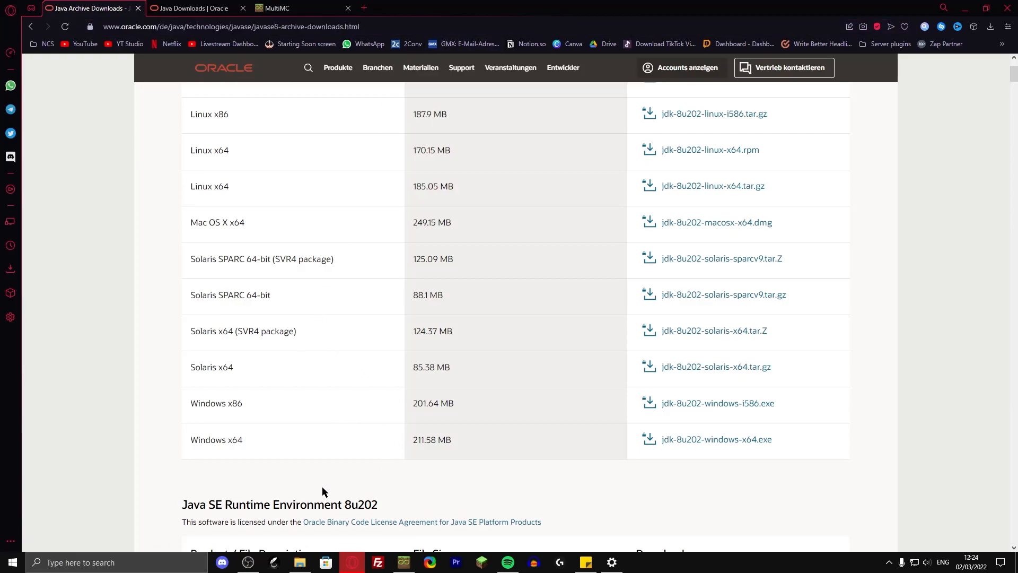
mouse_move(359, 437)
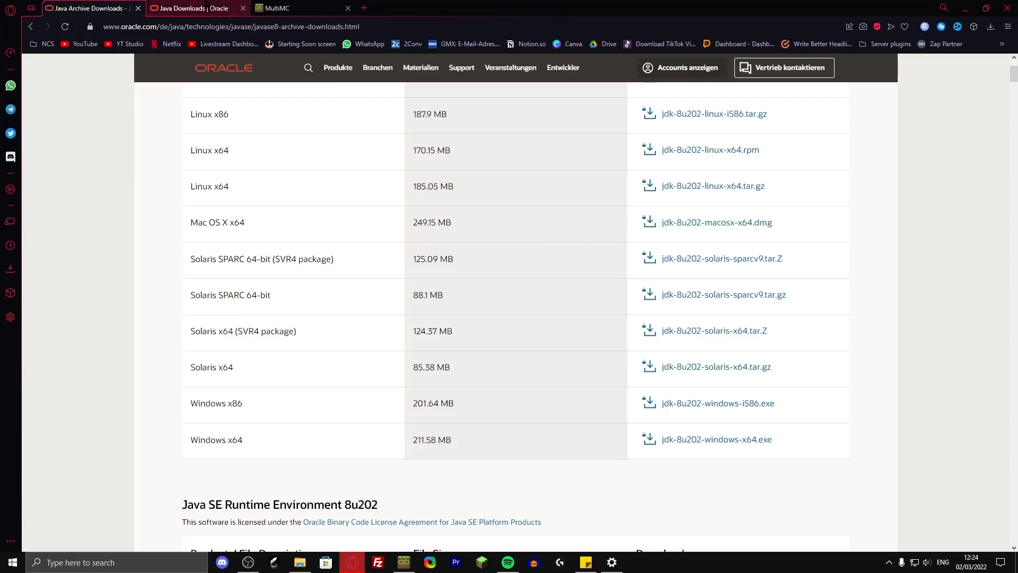
left_click(191, 8)
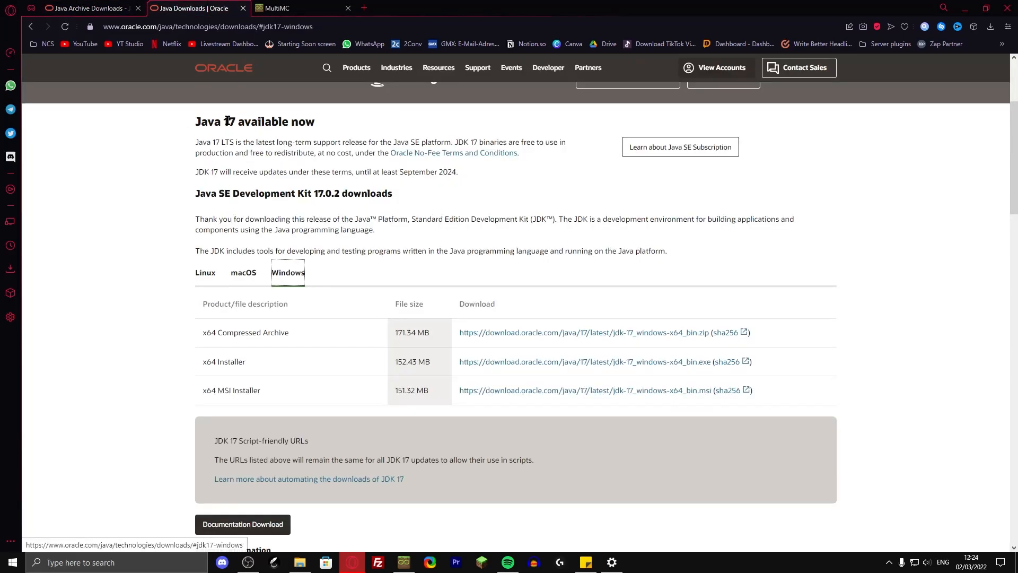
left_click(91, 8)
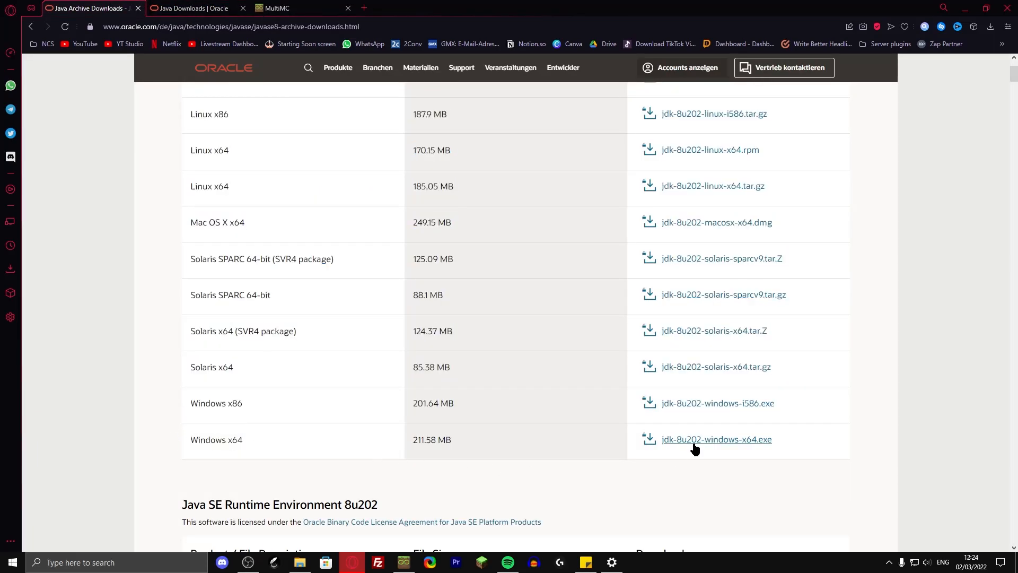
left_click(715, 439)
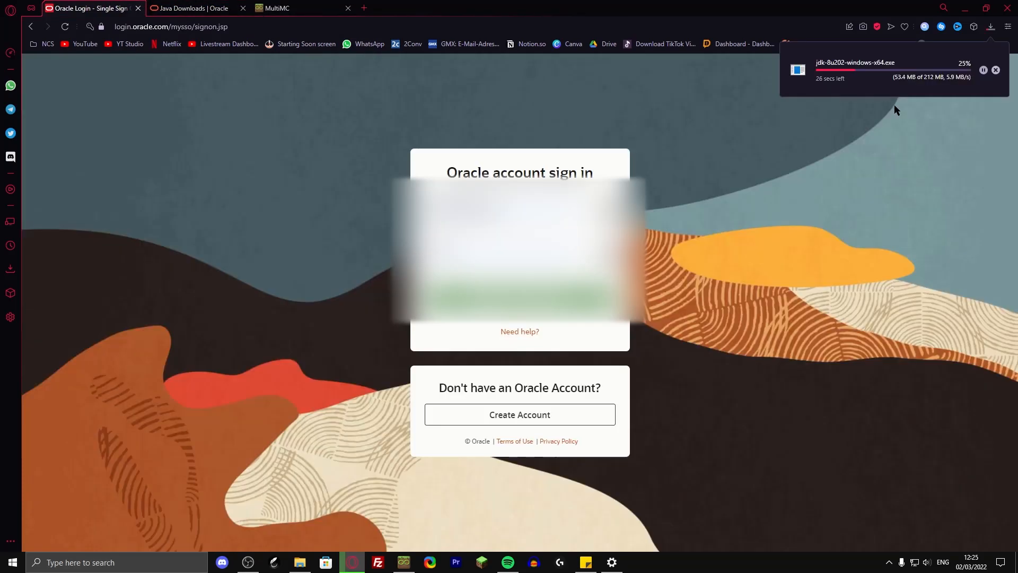
mouse_move(881, 104)
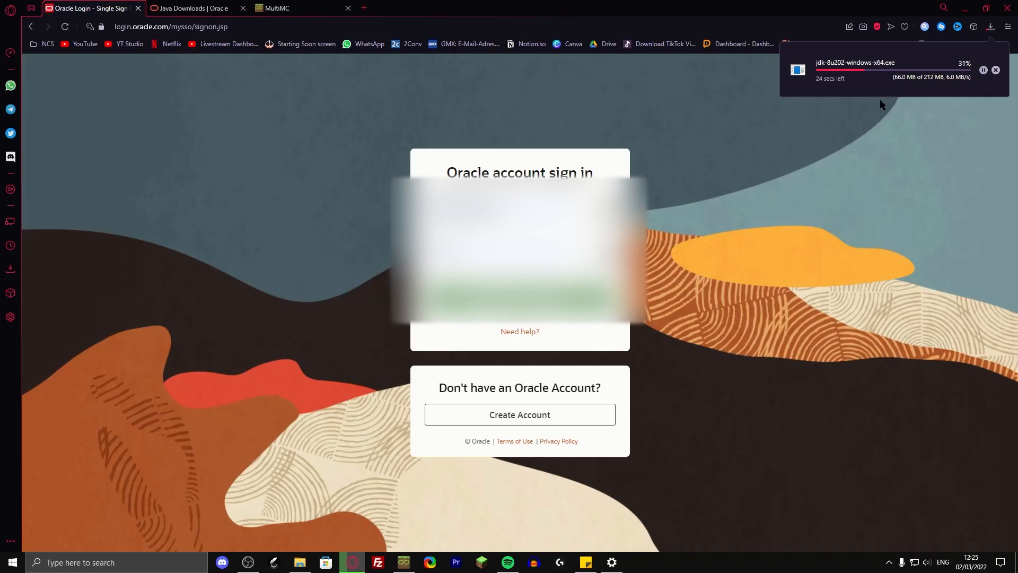
mouse_move(657, 368)
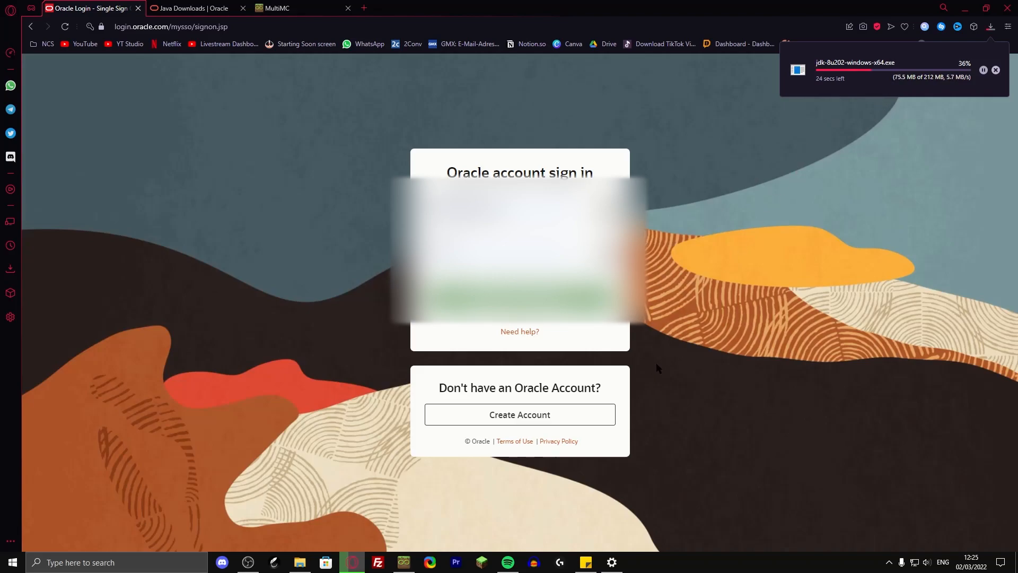
mouse_move(671, 351)
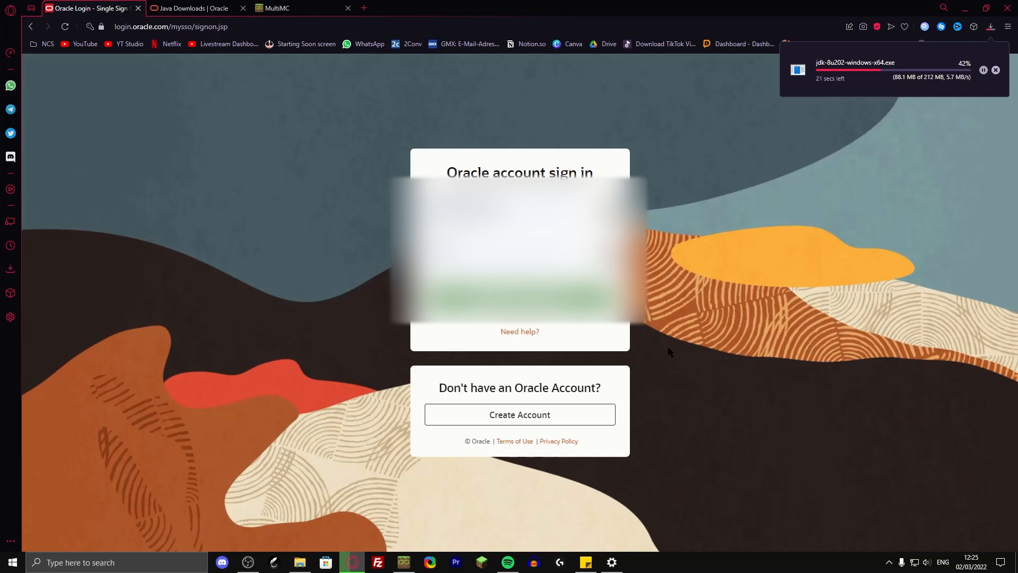
left_click(998, 26)
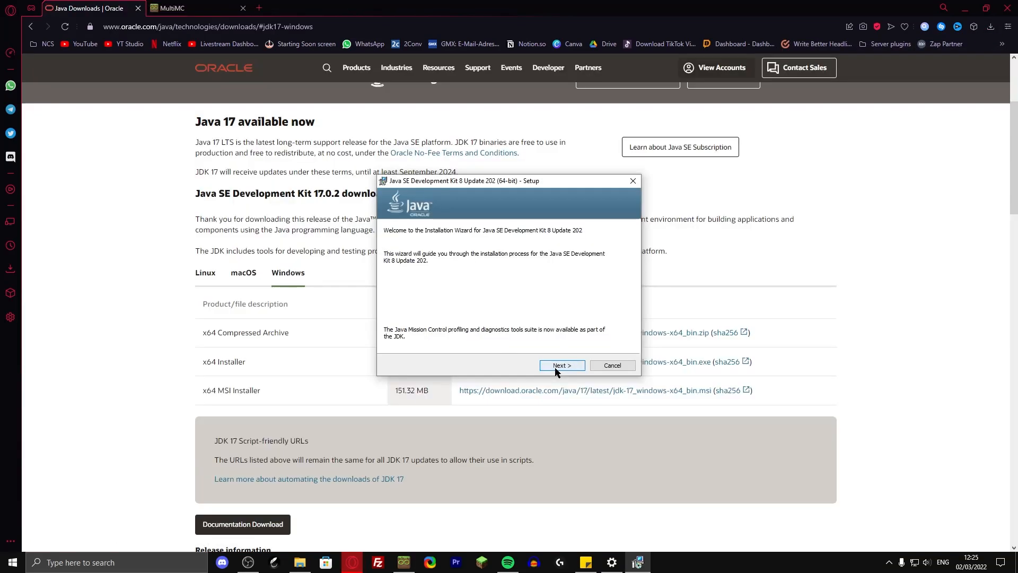
Install JDK 8 Update 202 to D:\Javas, choosing a JRE folder, and close the installer
left_click(561, 365)
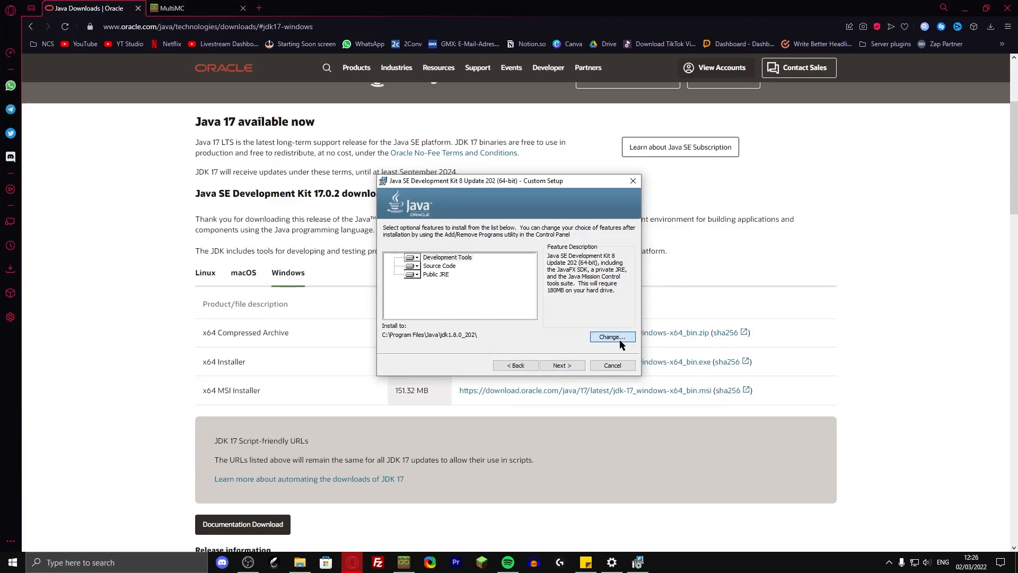
left_click(610, 336)
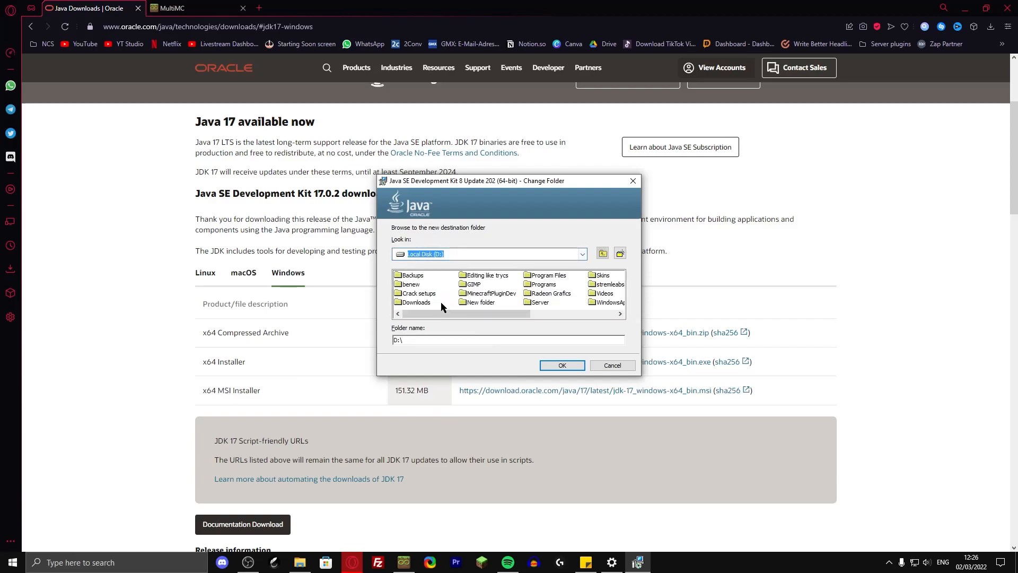
left_click(619, 252)
type("Javas")
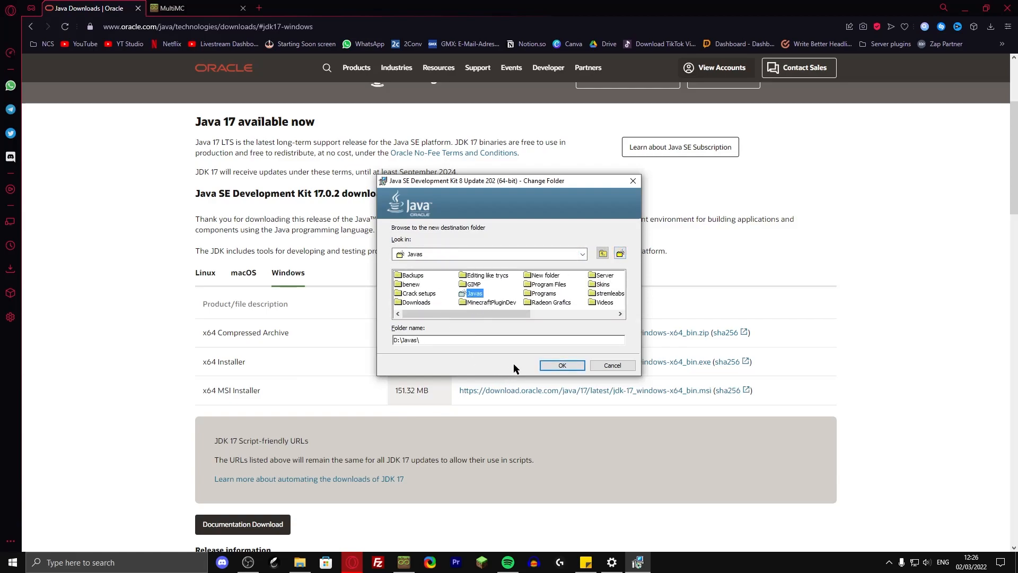
left_click(561, 365)
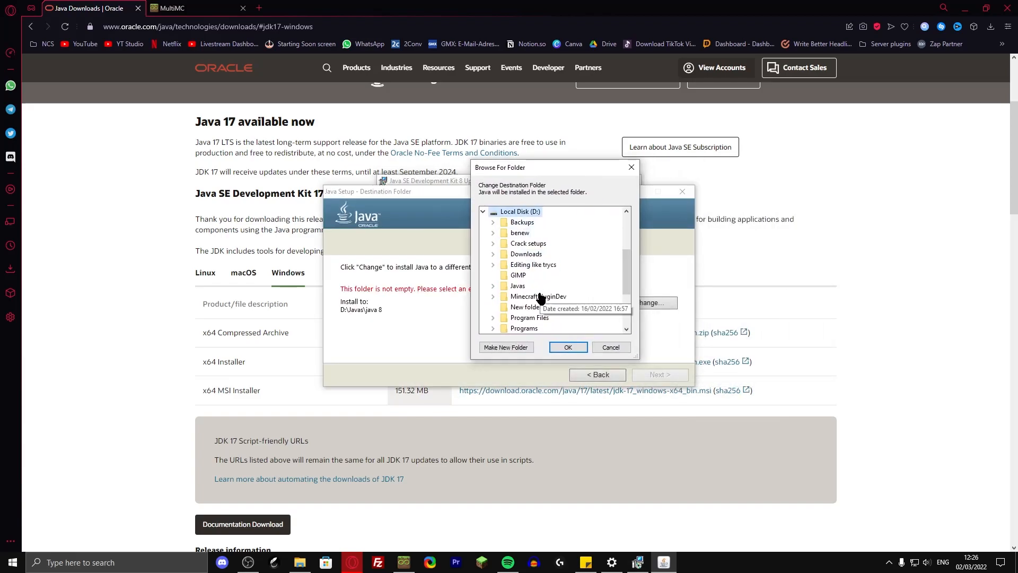
left_click(506, 347)
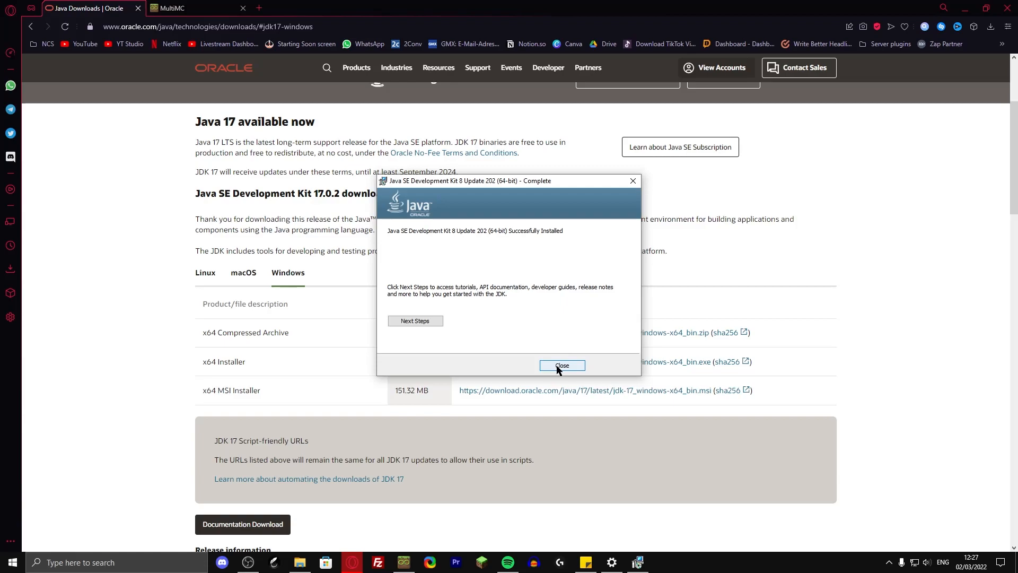
left_click(562, 365)
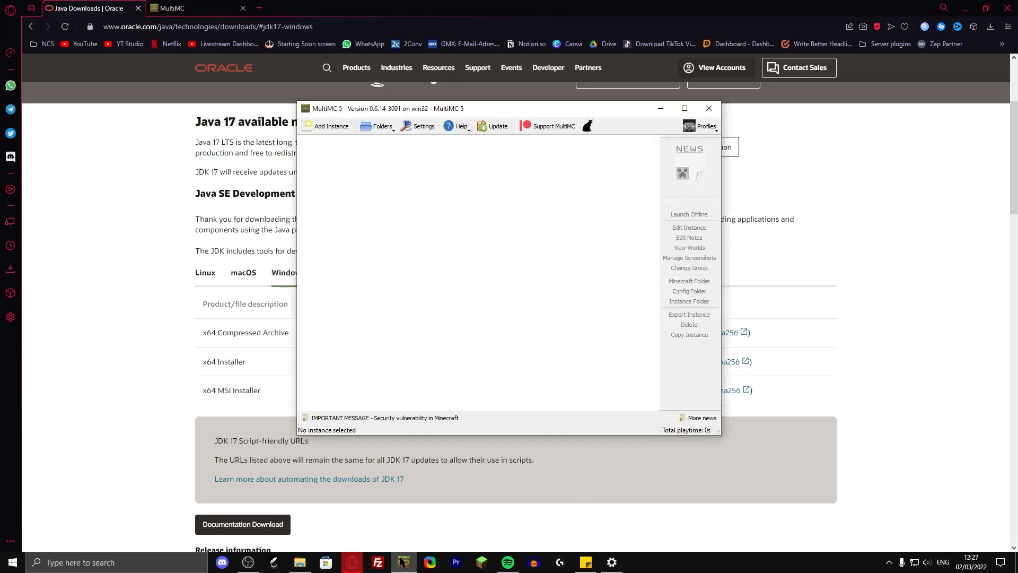
mouse_move(330, 126)
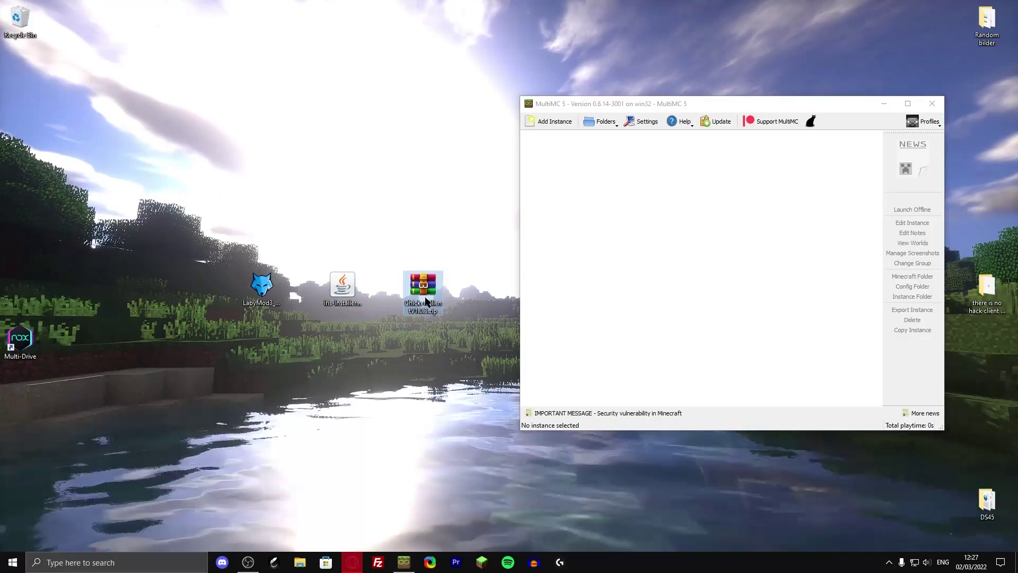
Open the ChickenClient zip and create a Minecraft 1.8.9 instance named '1.8.9 Forge'
double_click(423, 289)
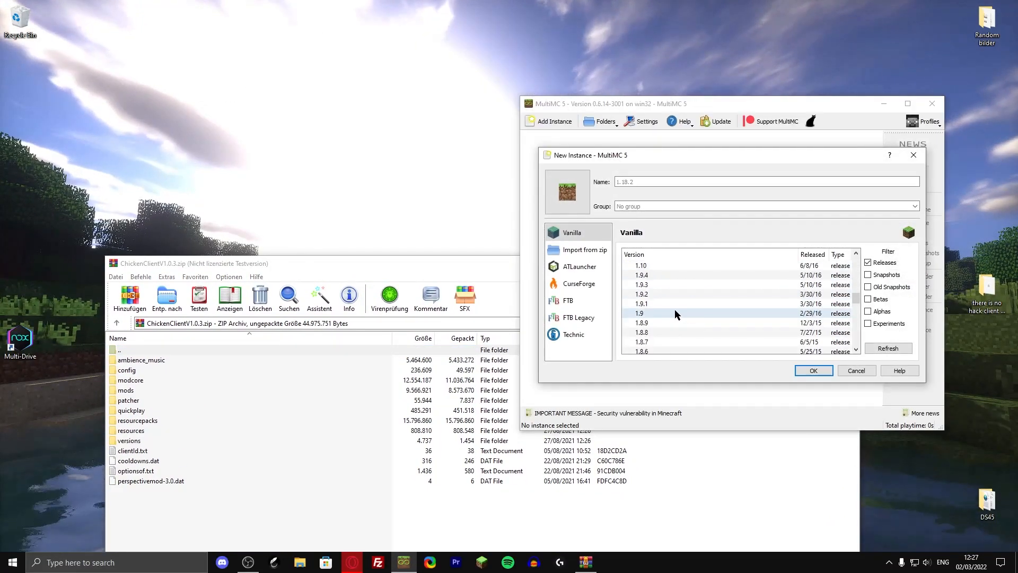
left_click(641, 323)
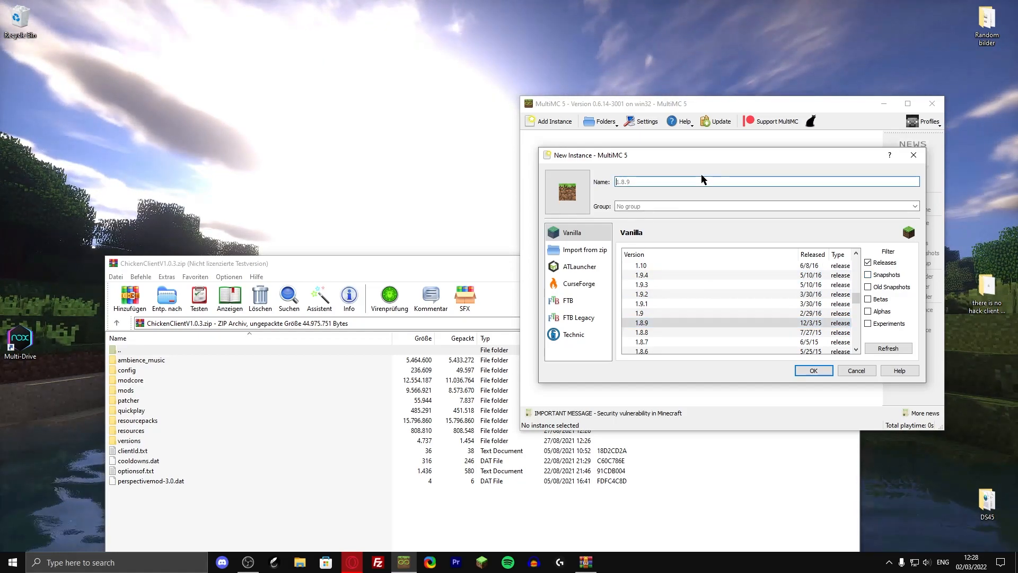
type("For")
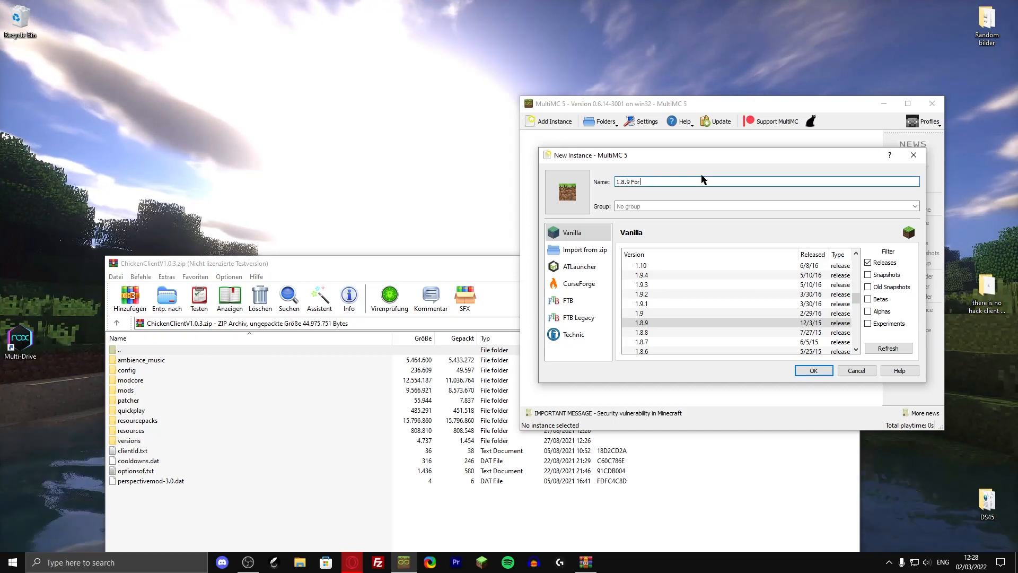
type("ge")
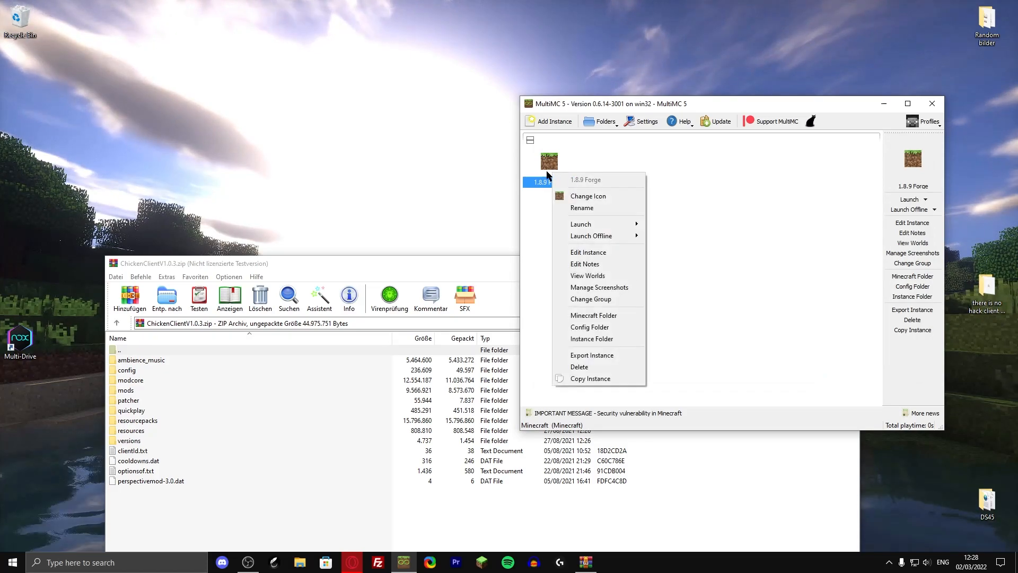
Install Forge 11.15.1.2318 on the 1.8.9 Forge instance and add a Minecraft account
left_click(588, 252)
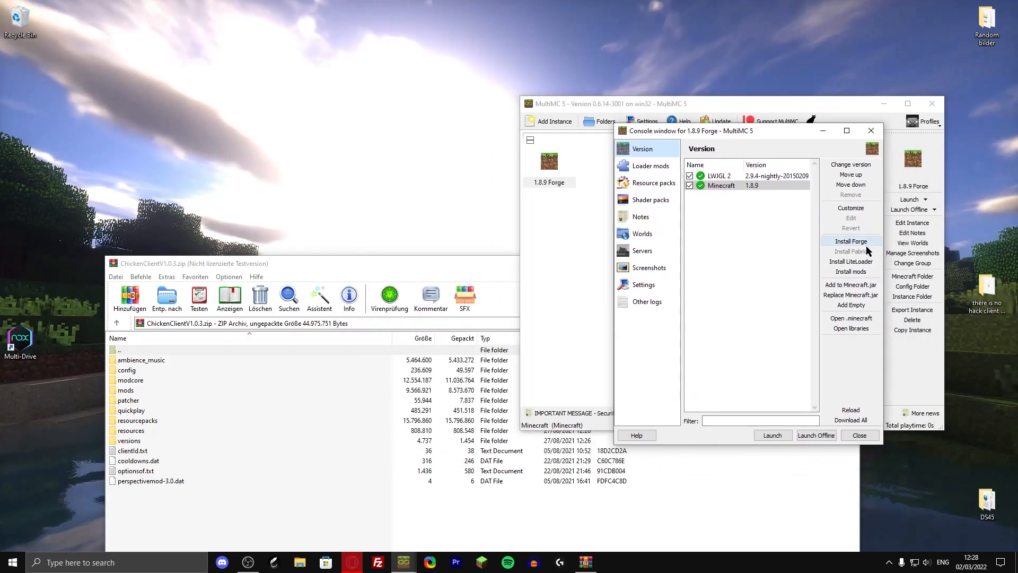
mouse_move(851, 240)
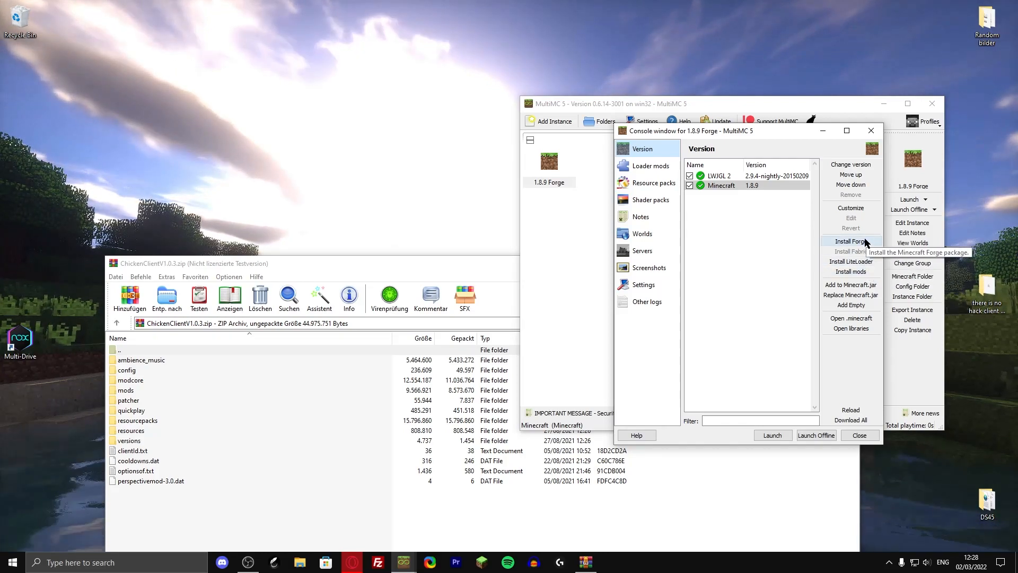
left_click(850, 241)
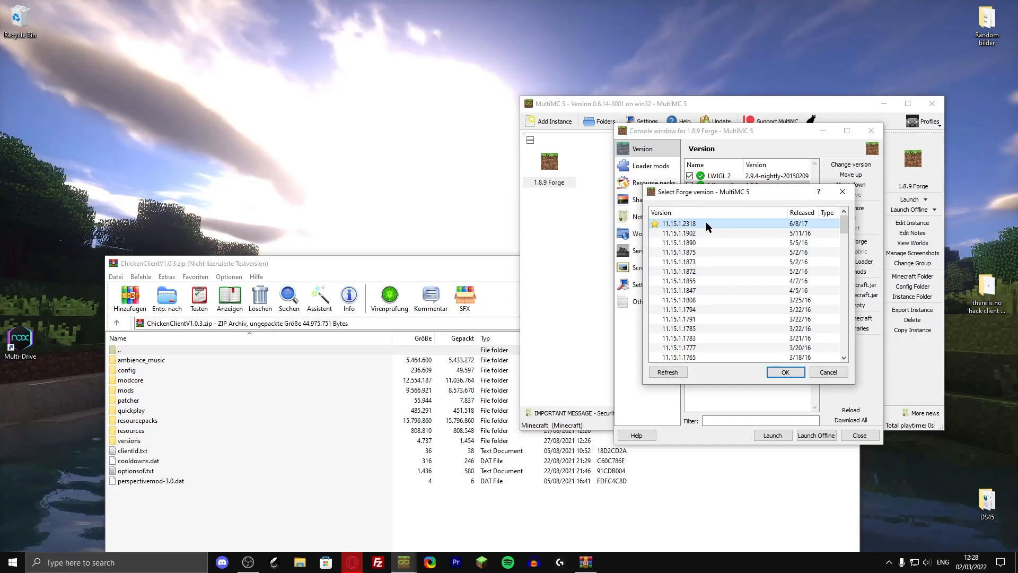
left_click(784, 371)
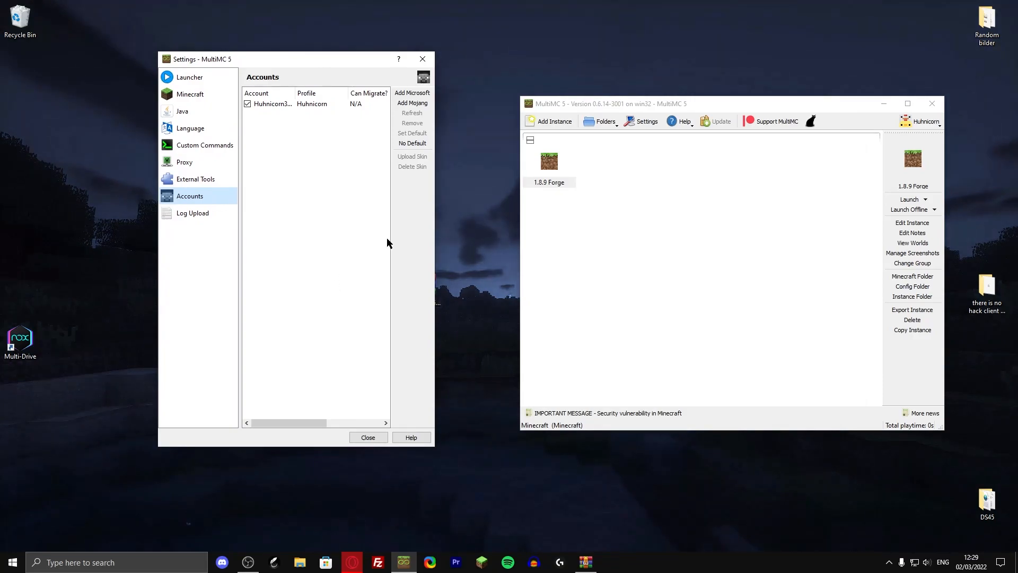
left_click(367, 437)
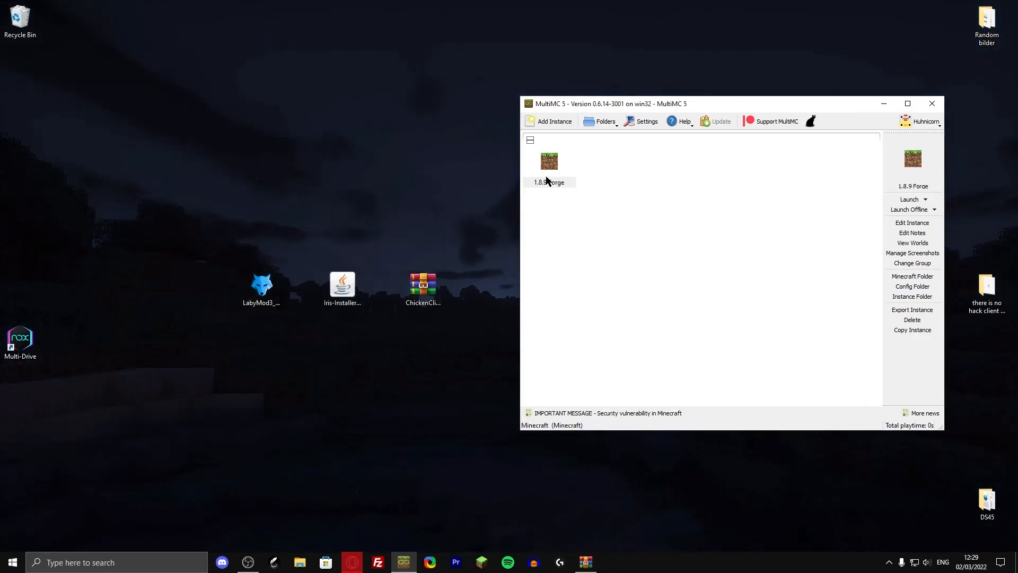
Set the 1.8.9 Forge instance to use the auto-detected Java 8 installation
left_click(908, 200)
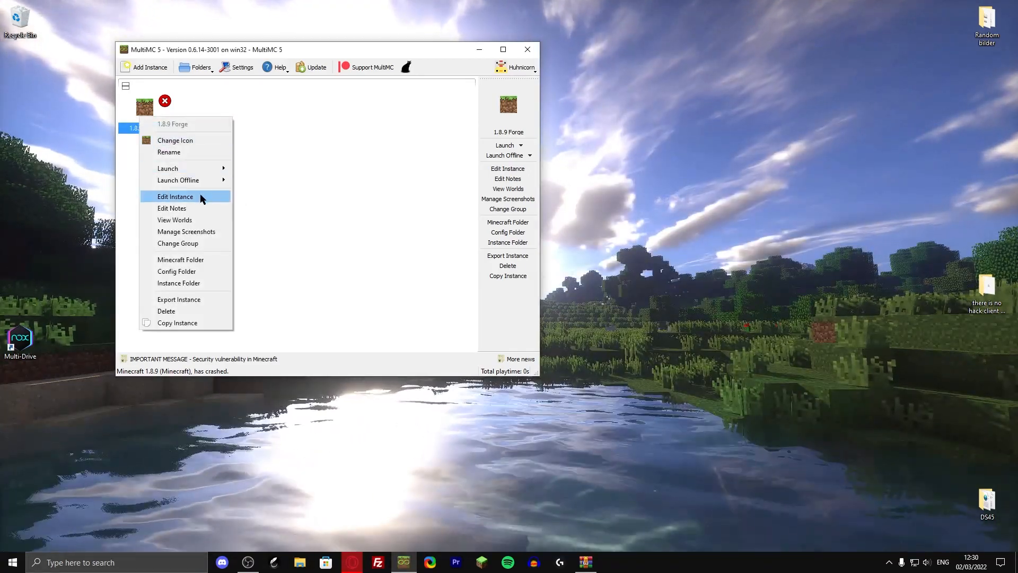
left_click(176, 196)
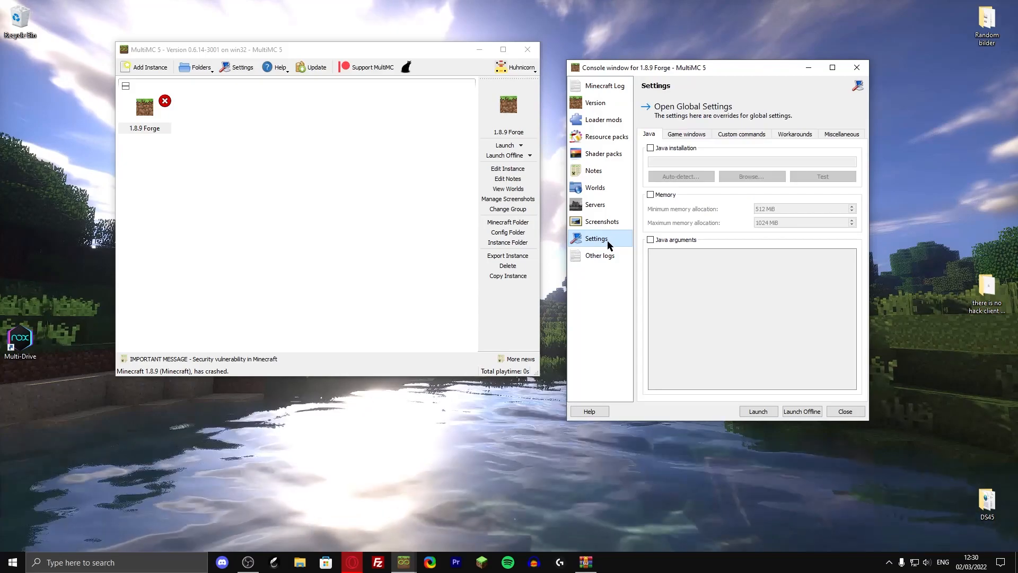
left_click(651, 148)
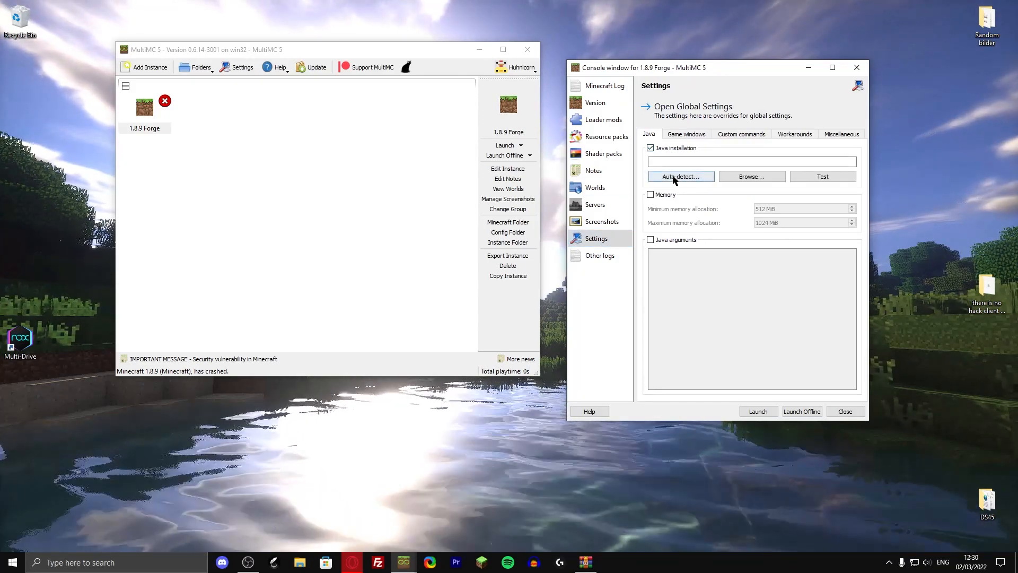
left_click(680, 176)
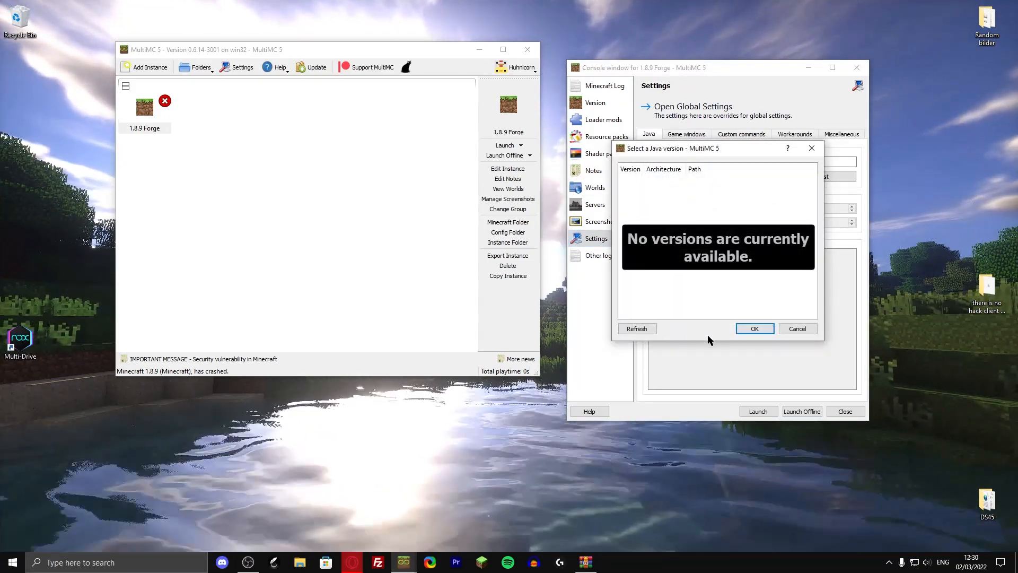
left_click(636, 328)
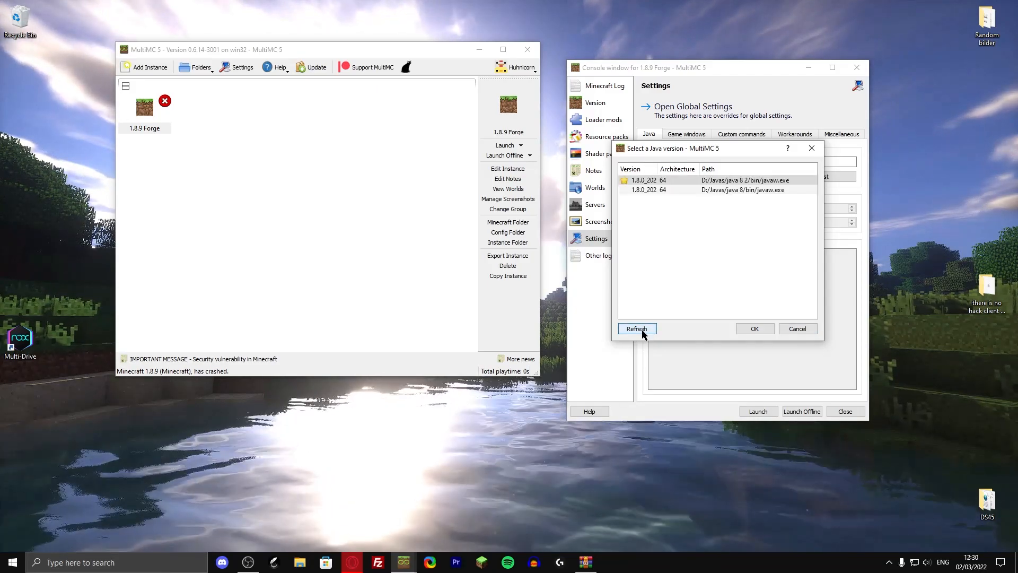
mouse_move(754, 329)
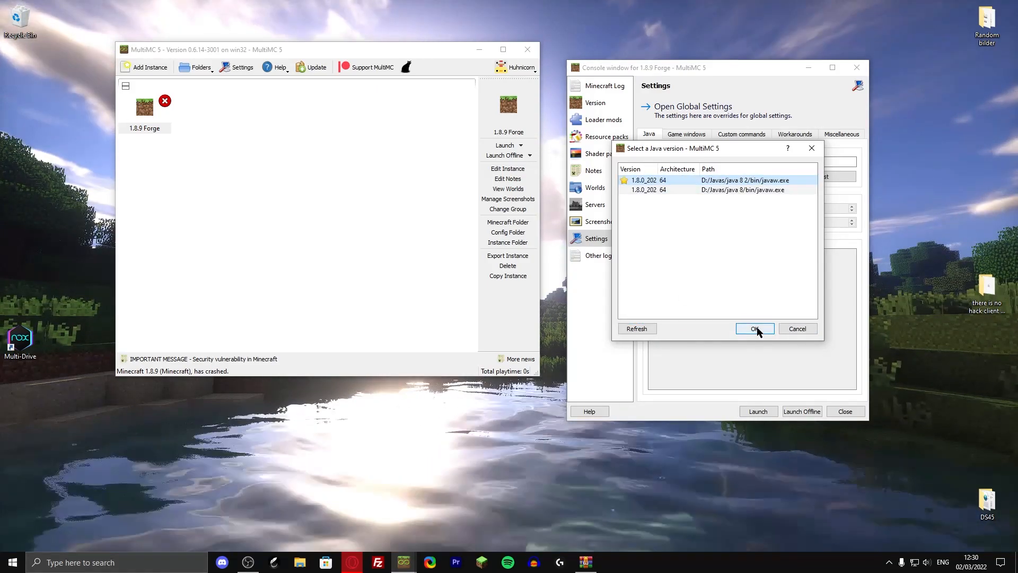
left_click(754, 328)
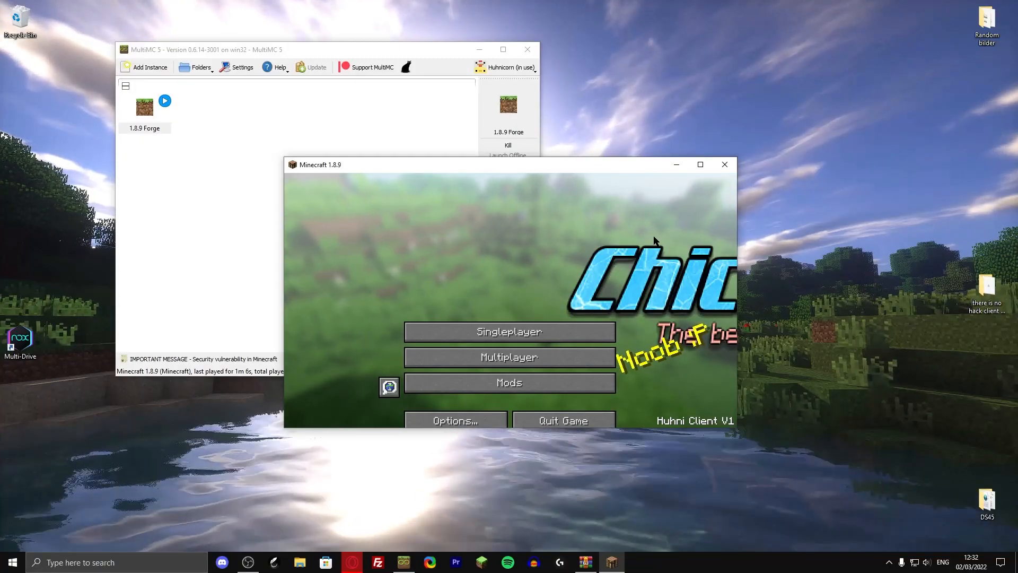
left_click(454, 420)
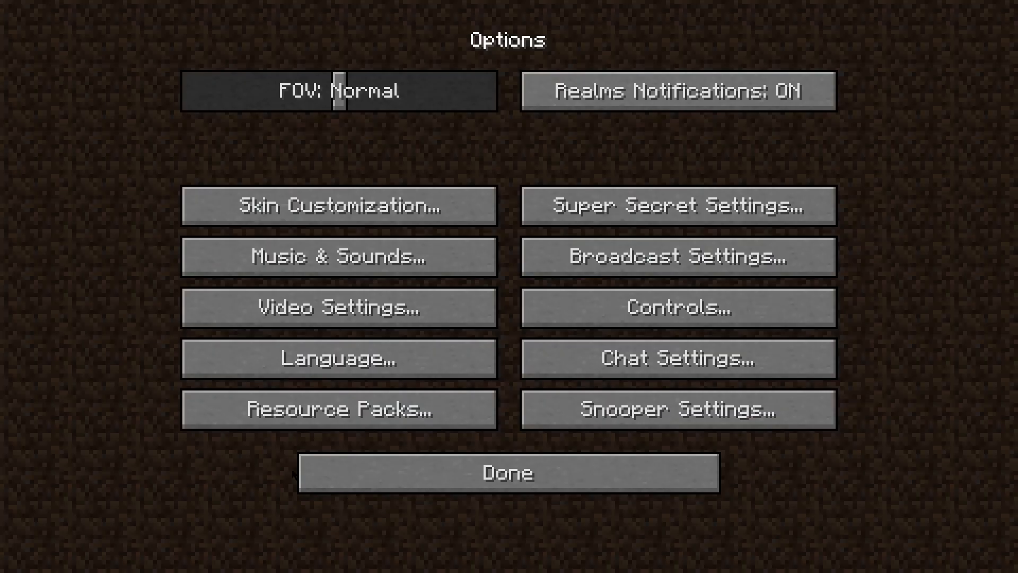
left_click(506, 471)
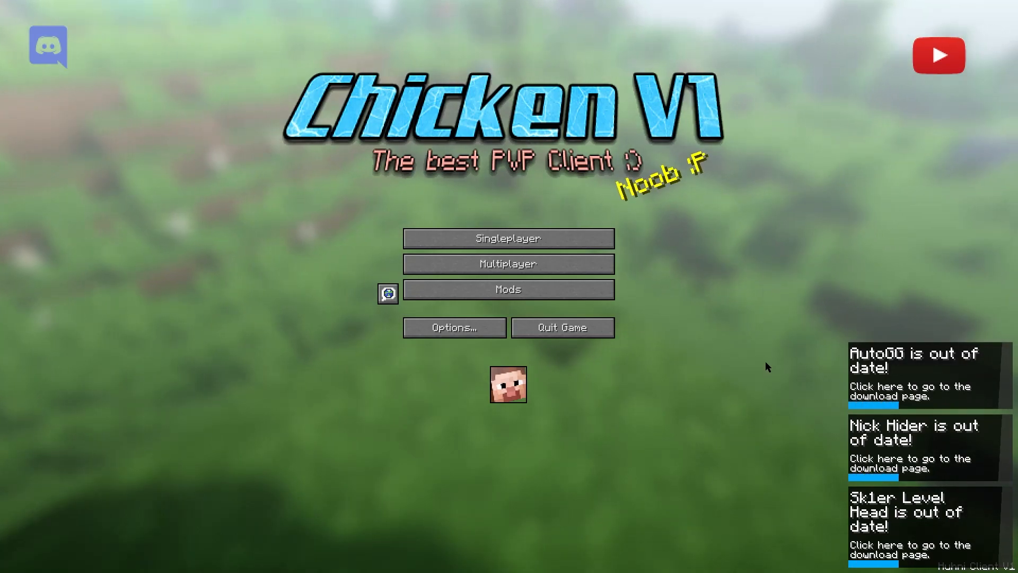
mouse_move(562, 315)
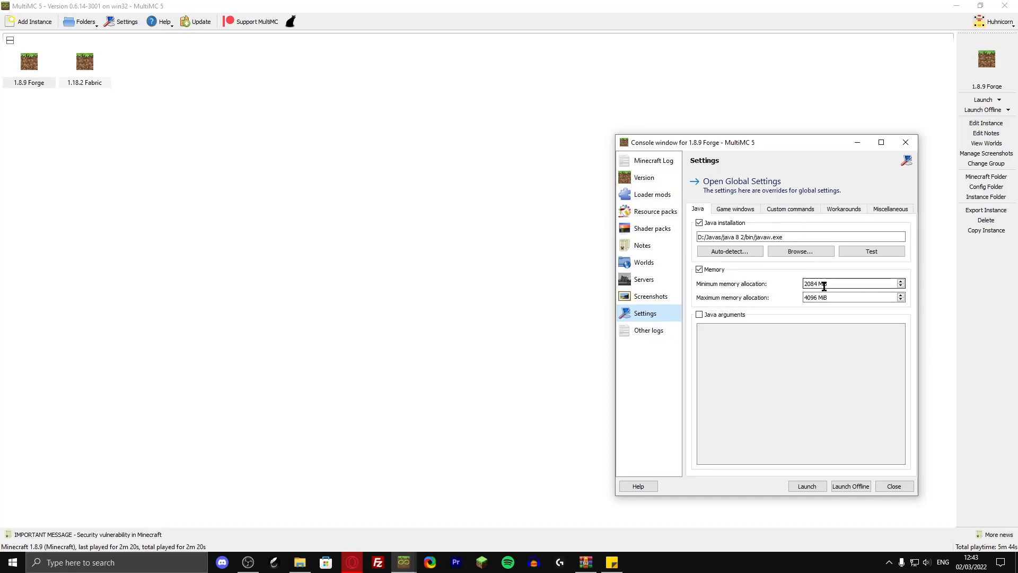
mouse_move(709, 290)
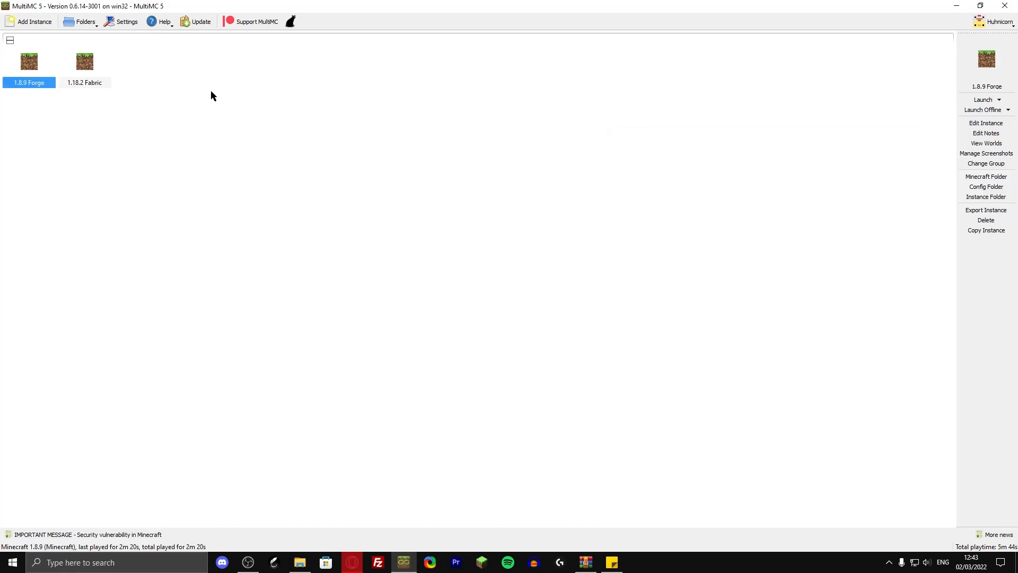
mouse_move(104, 95)
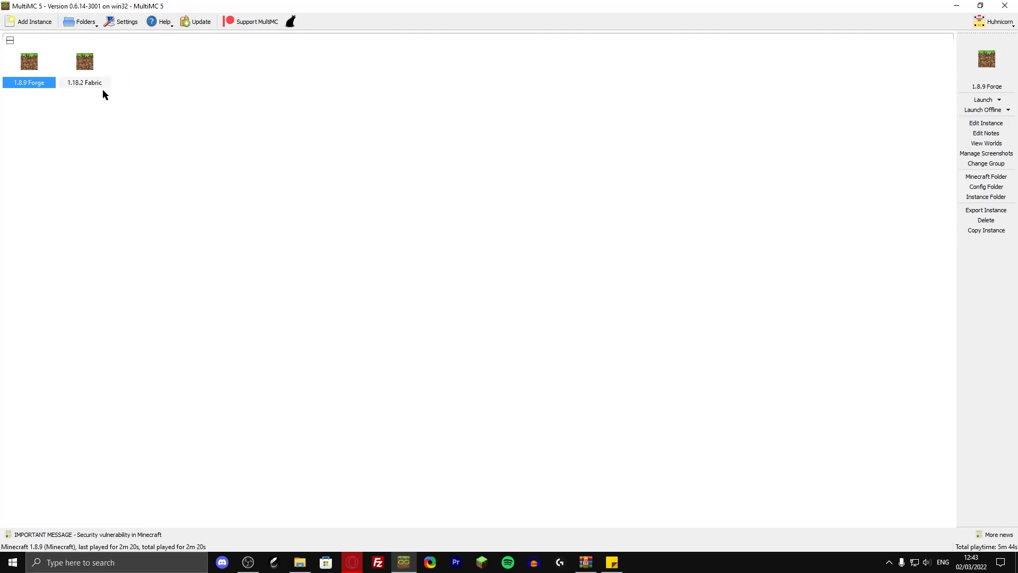
mouse_move(799, 439)
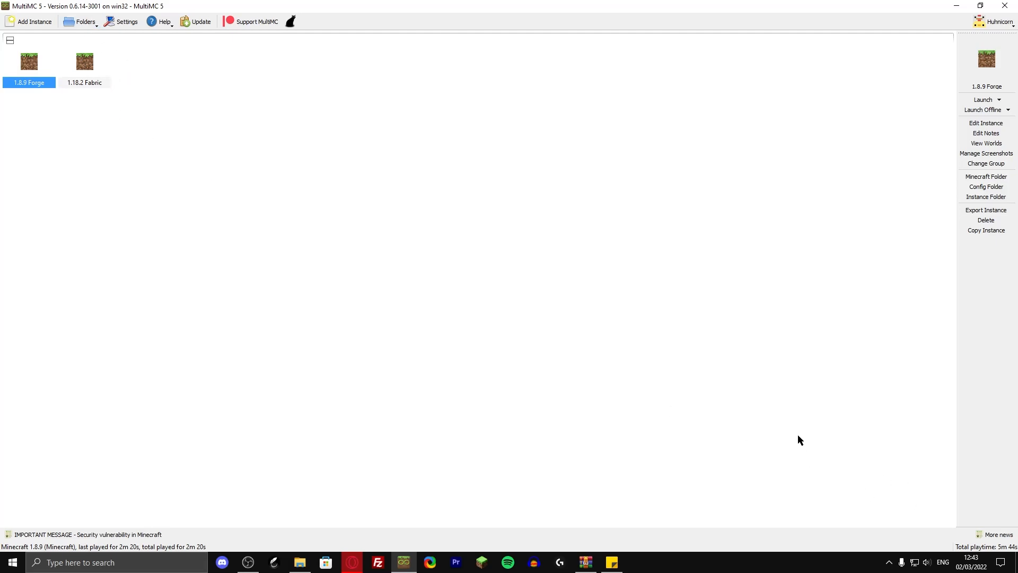
mouse_move(793, 427)
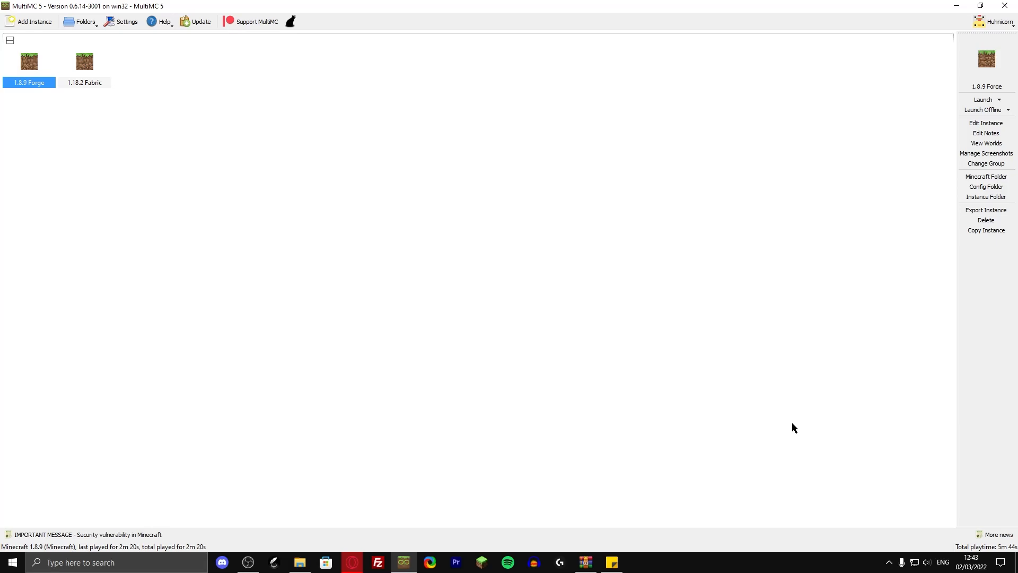
mouse_move(801, 418)
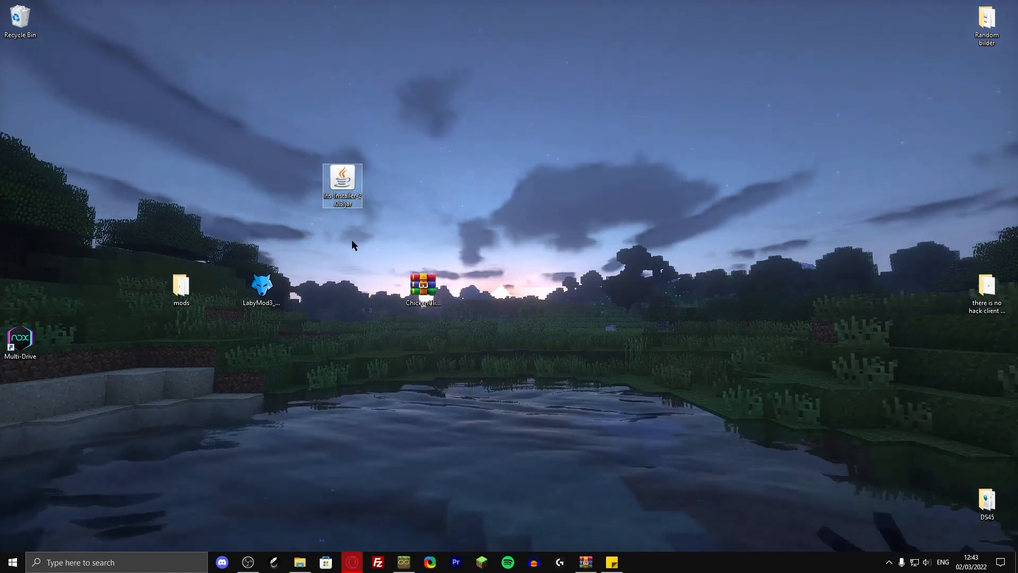
mouse_move(467, 232)
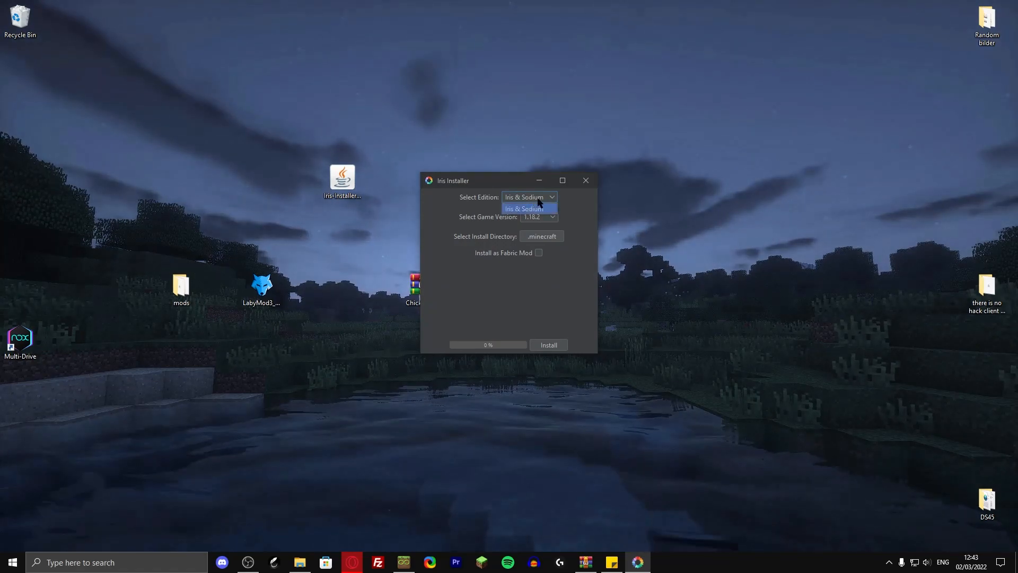
Select Iris & Sodium, enable Install as Fabric Mod, and pick the mods folder as directory
left_click(523, 208)
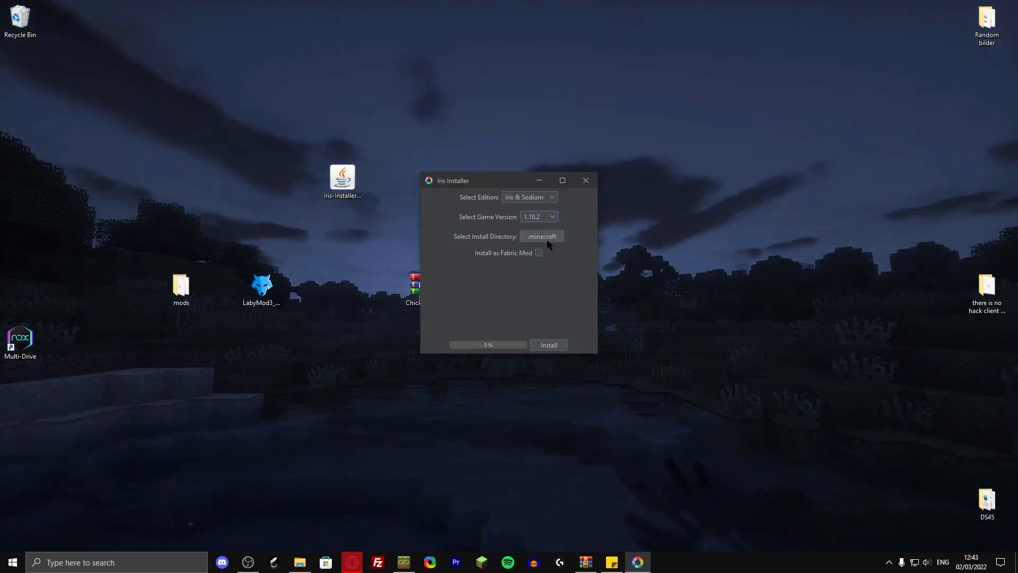
left_click(538, 253)
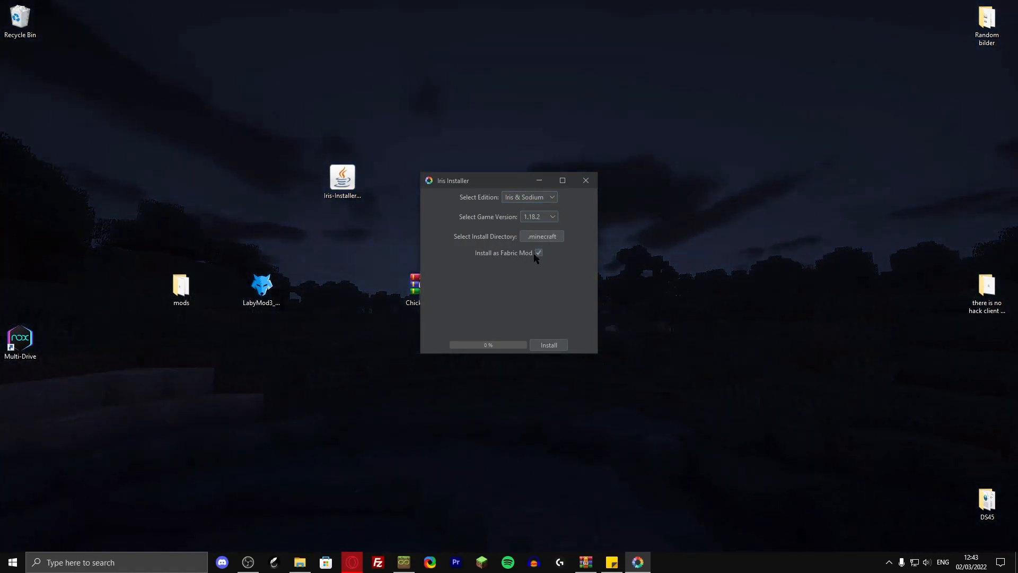
left_click(541, 235)
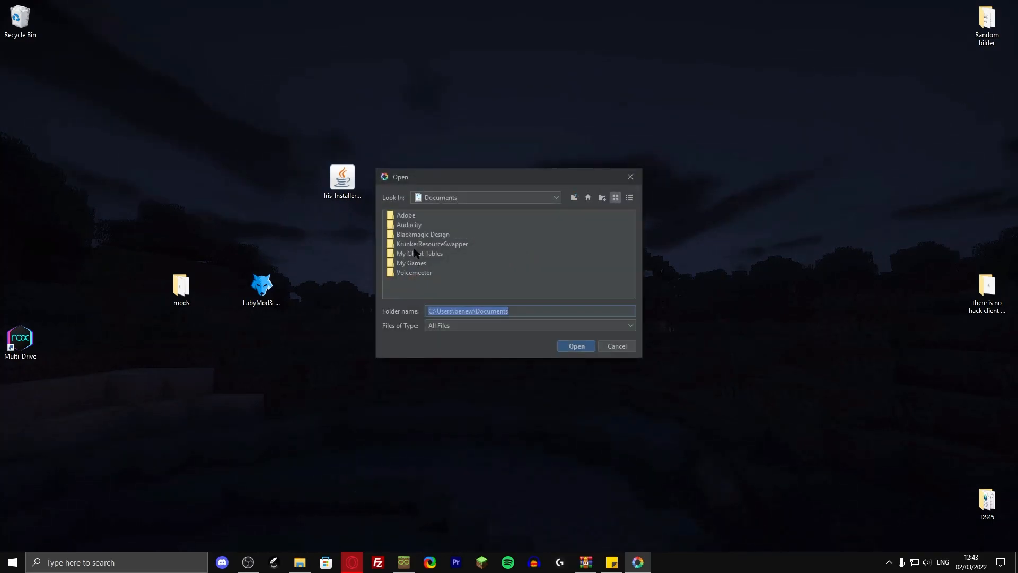
left_click(575, 345)
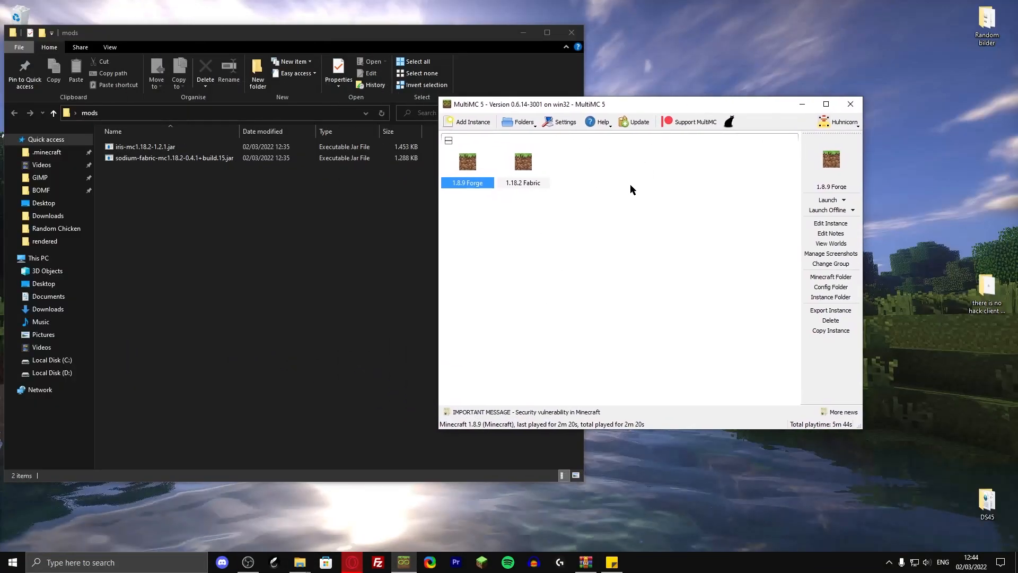
Create a 1.18.2 instance and add Fabric Loader 0.13.3 through Edit Instance
left_click(473, 121)
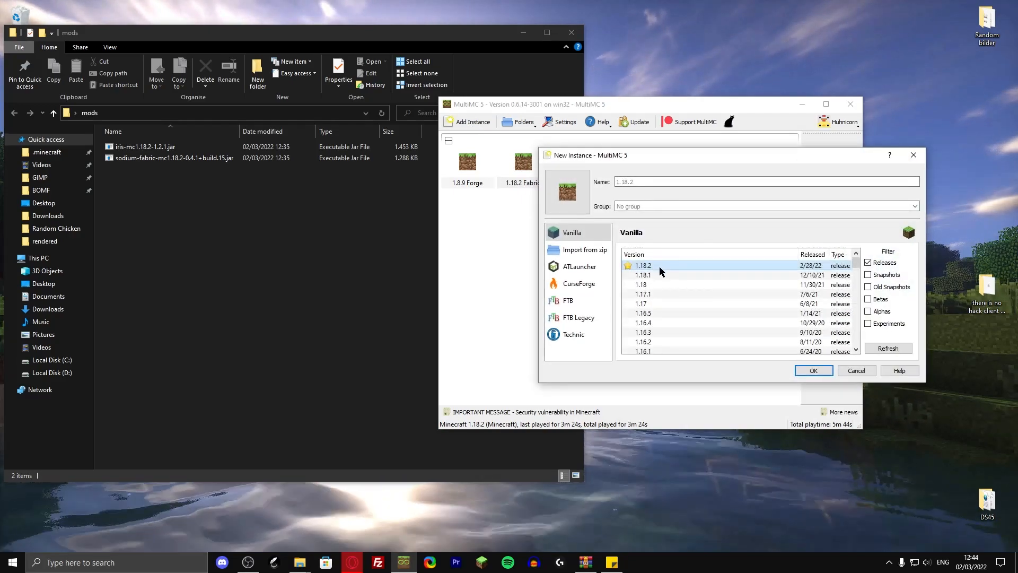
left_click(812, 370)
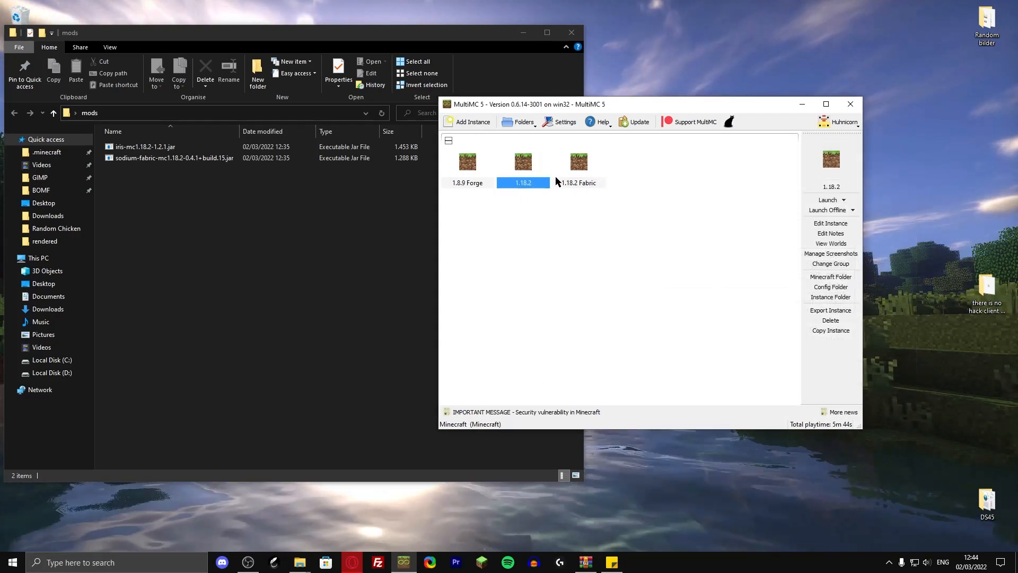
left_click(831, 223)
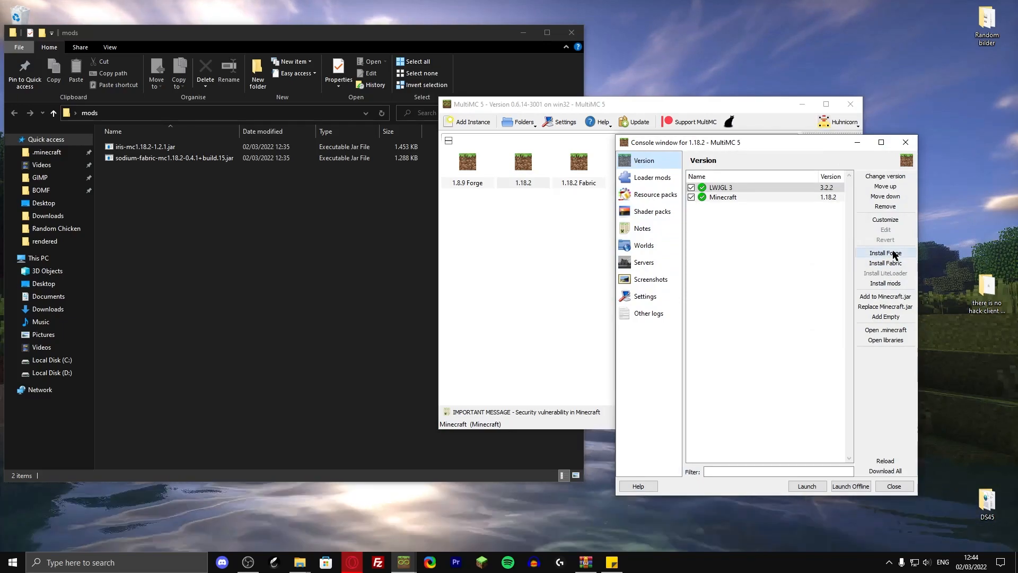
mouse_move(885, 252)
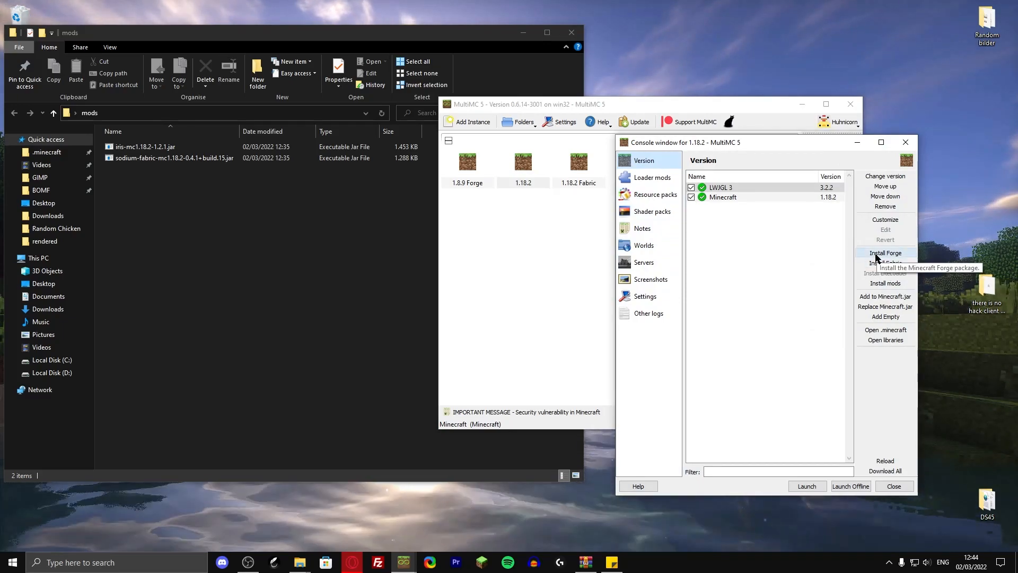
mouse_move(885, 263)
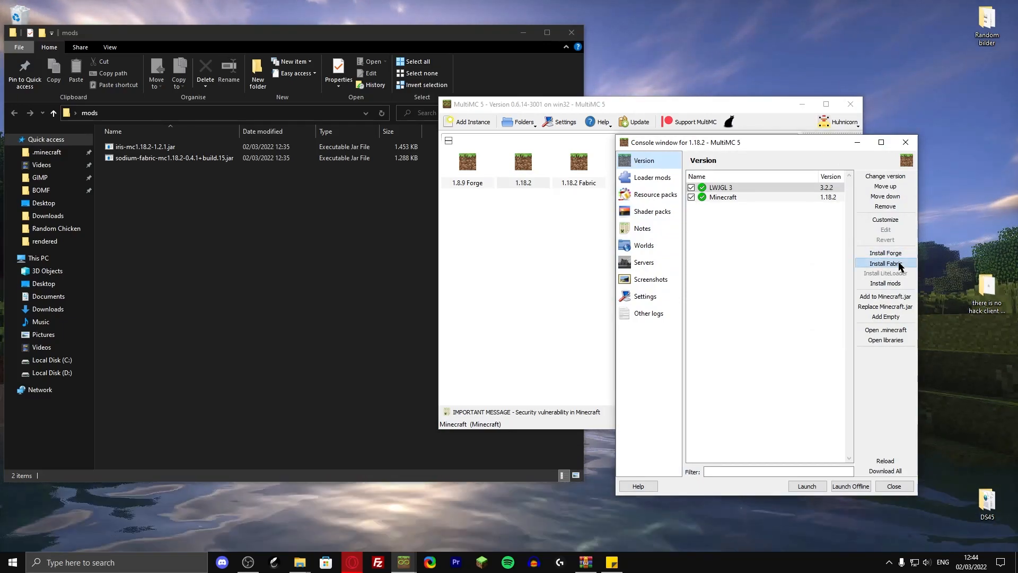
left_click(885, 263)
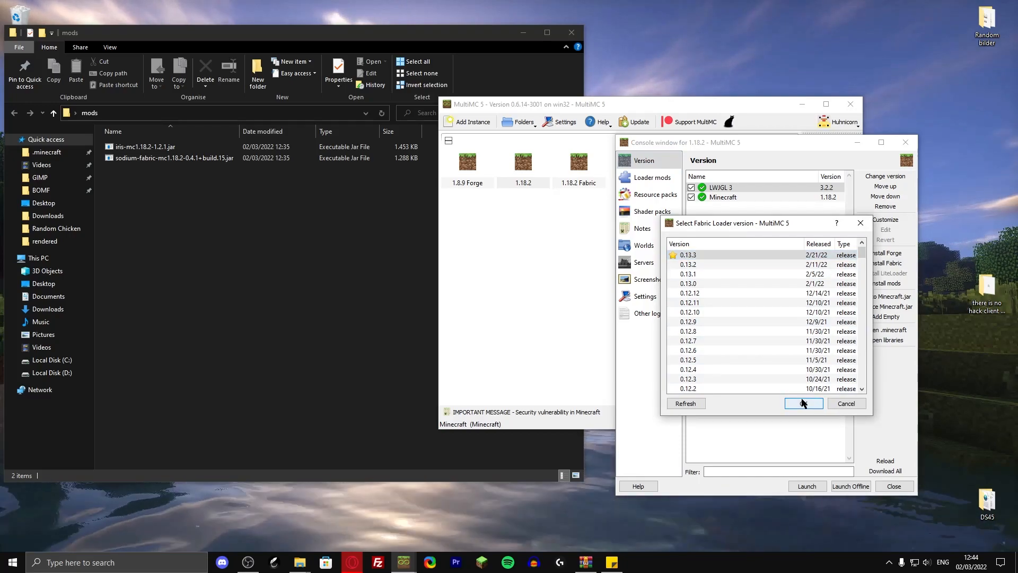
left_click(804, 403)
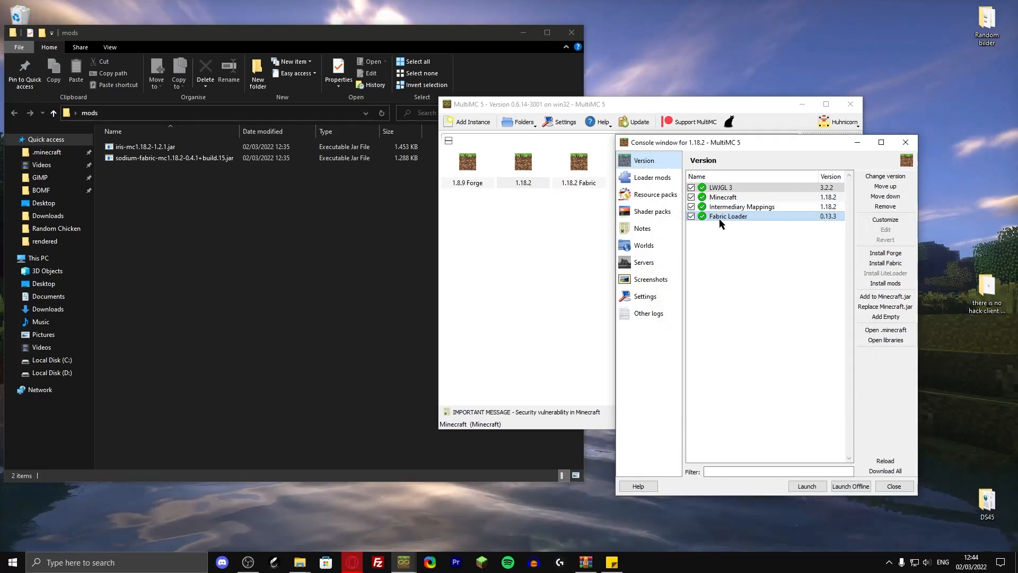
left_click(651, 177)
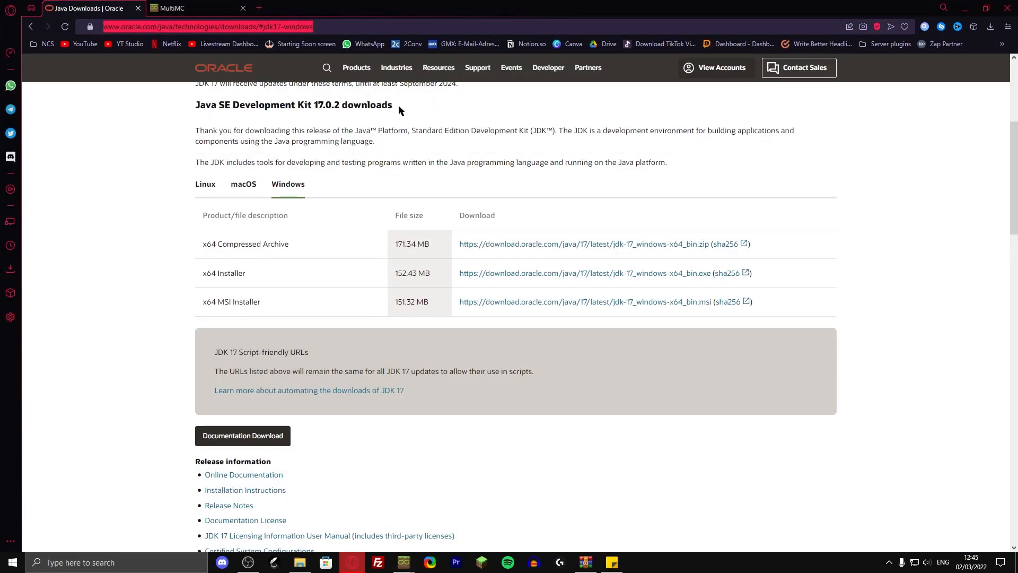
mouse_move(414, 125)
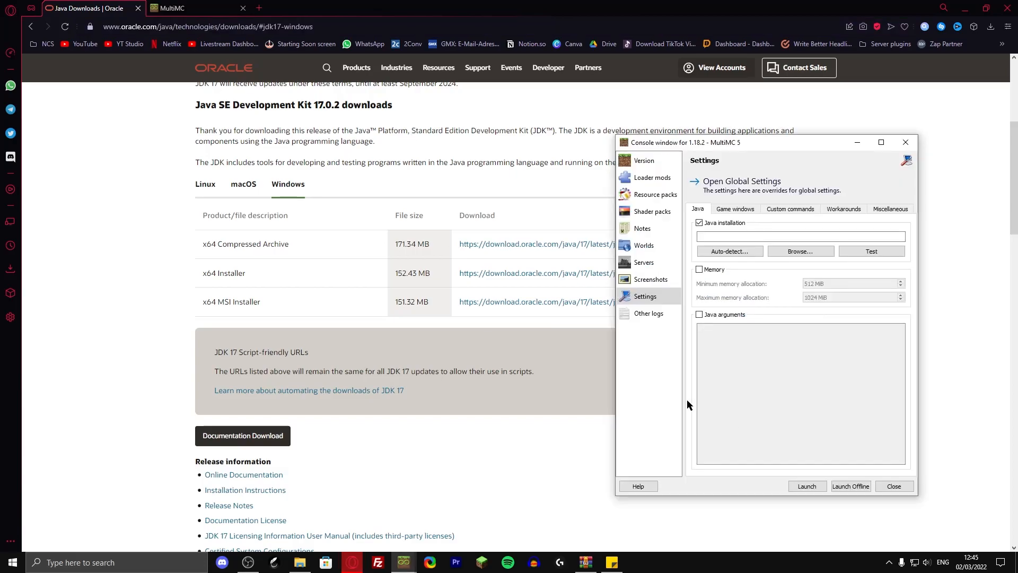
mouse_move(729, 251)
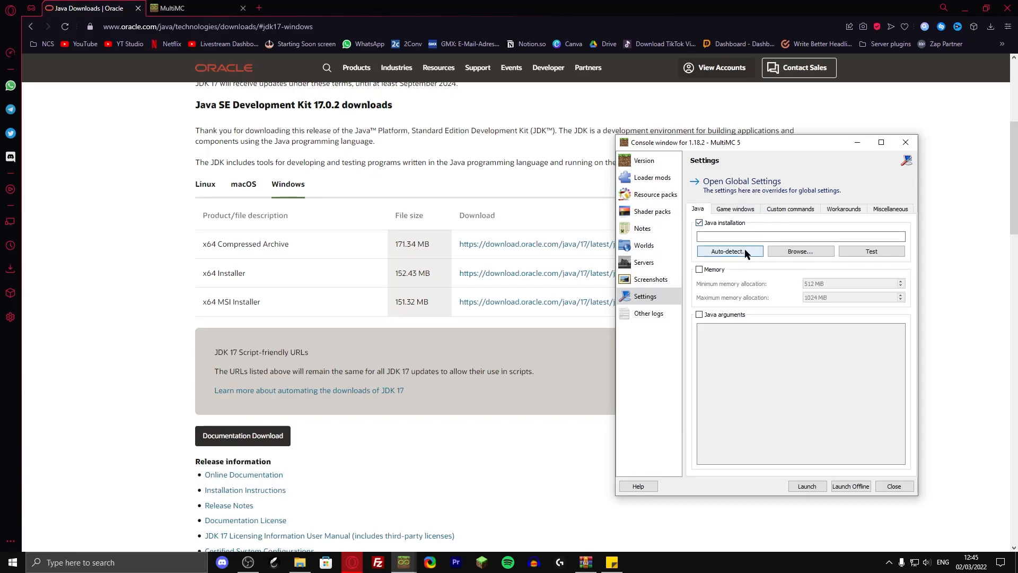
Set the 1.18.2 instance to the auto-detected Java 17.0.2 and launch it
left_click(729, 252)
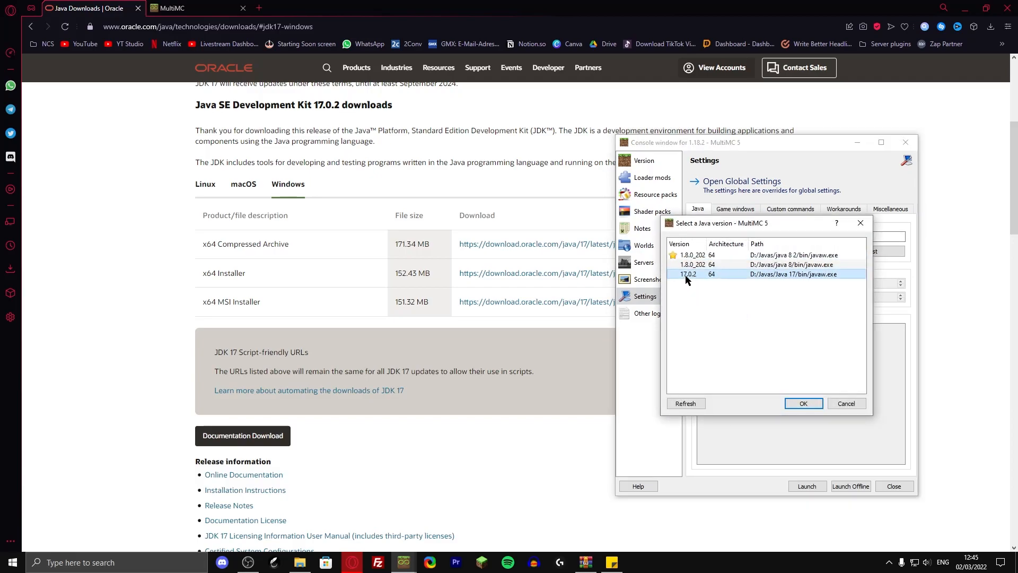
left_click(803, 403)
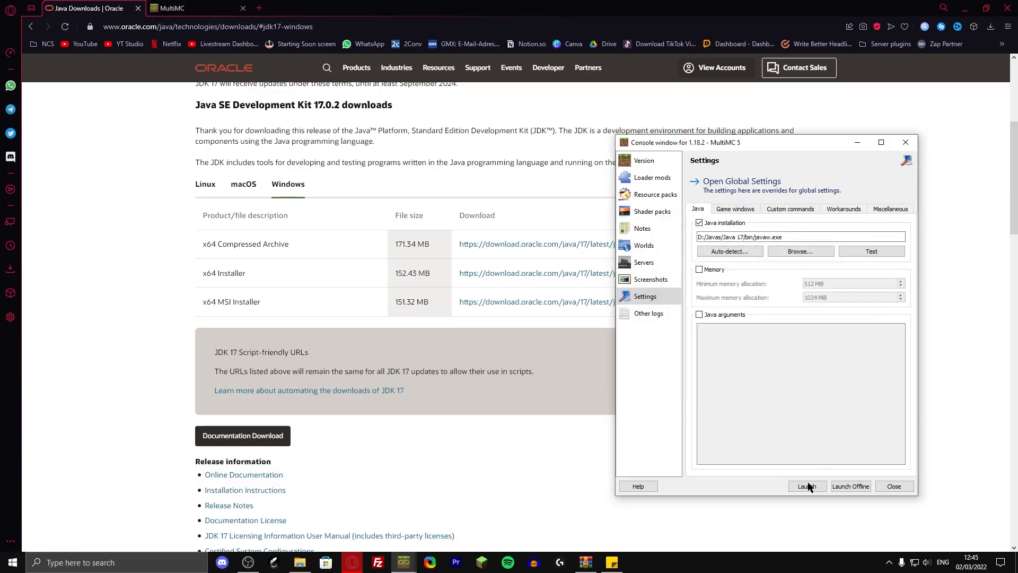
left_click(807, 486)
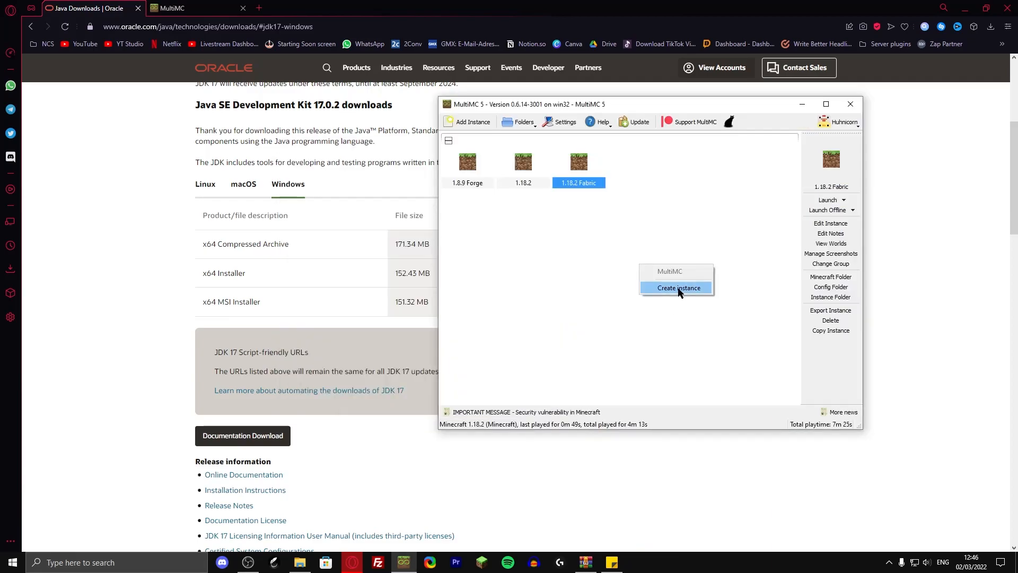
left_click(678, 287)
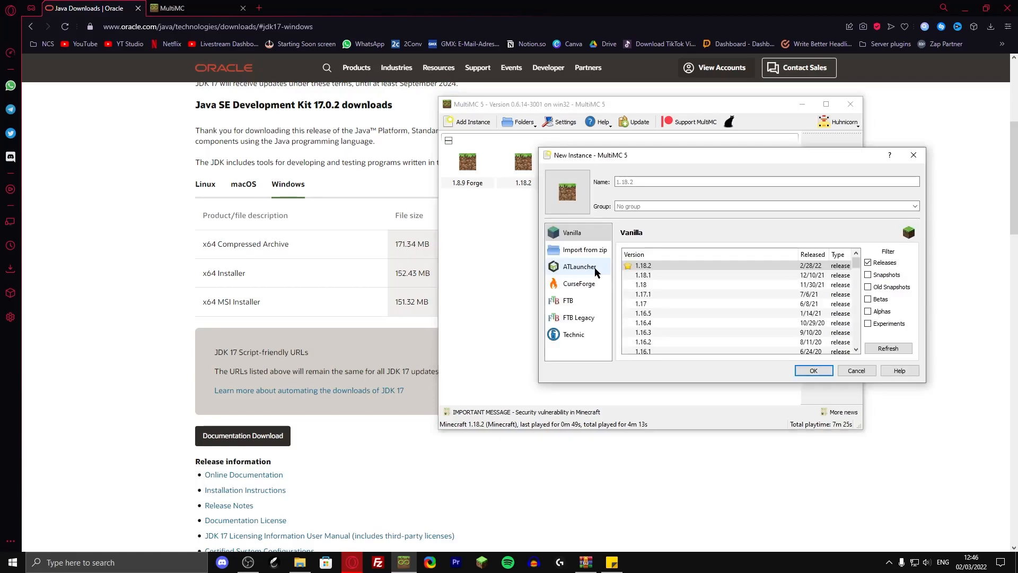
left_click(578, 266)
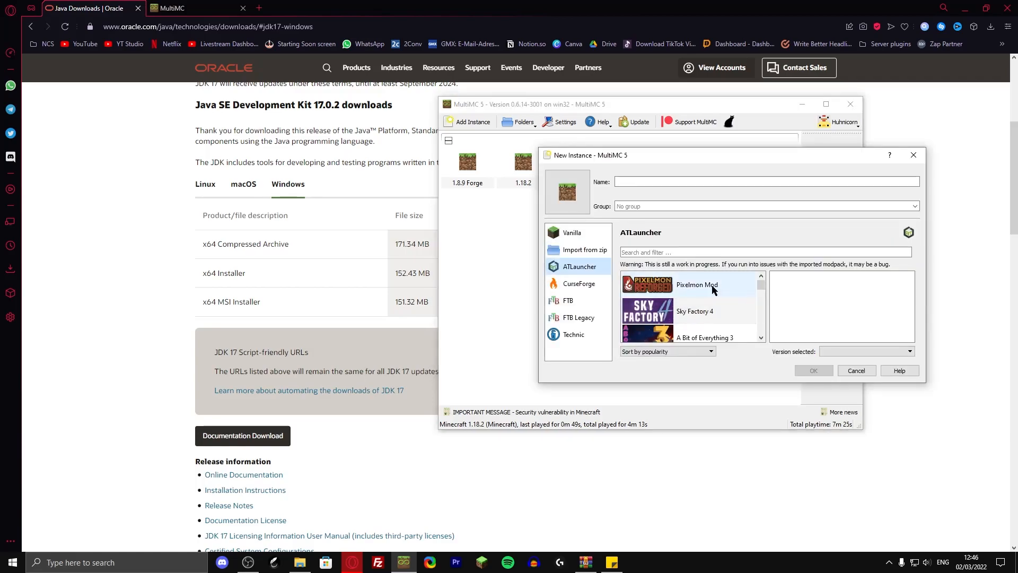
scroll("down", 3)
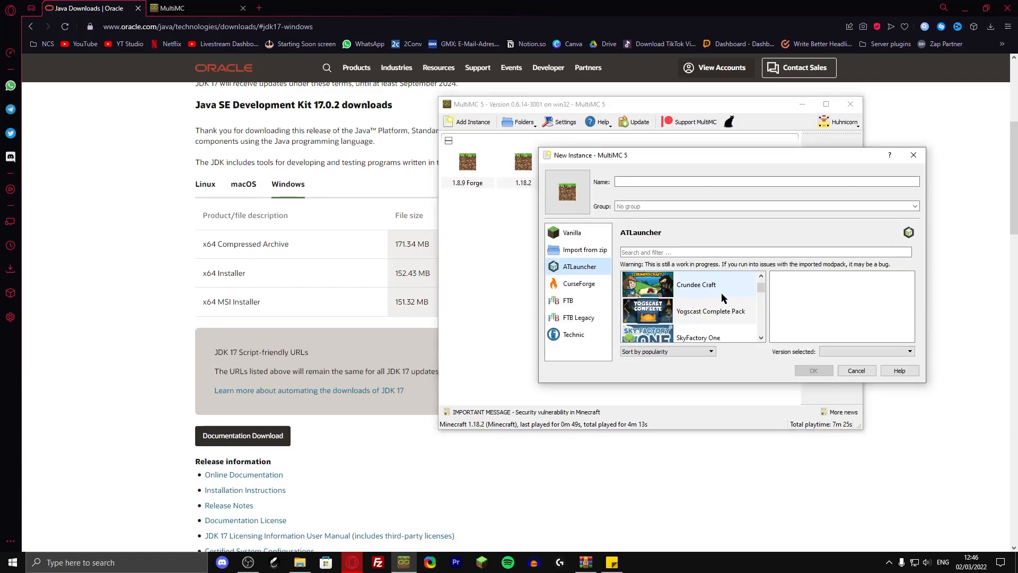
left_click(577, 283)
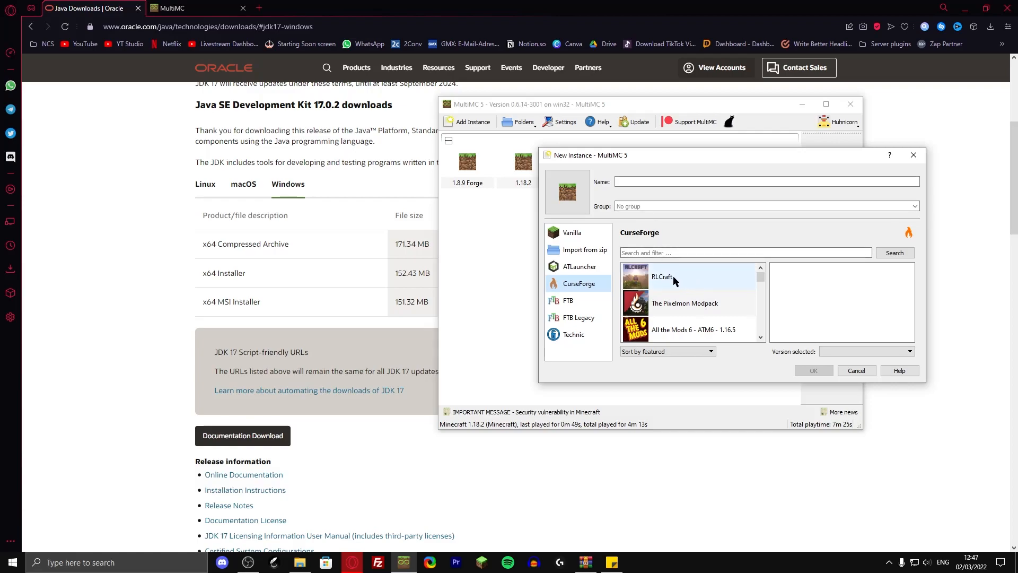
mouse_move(685, 332)
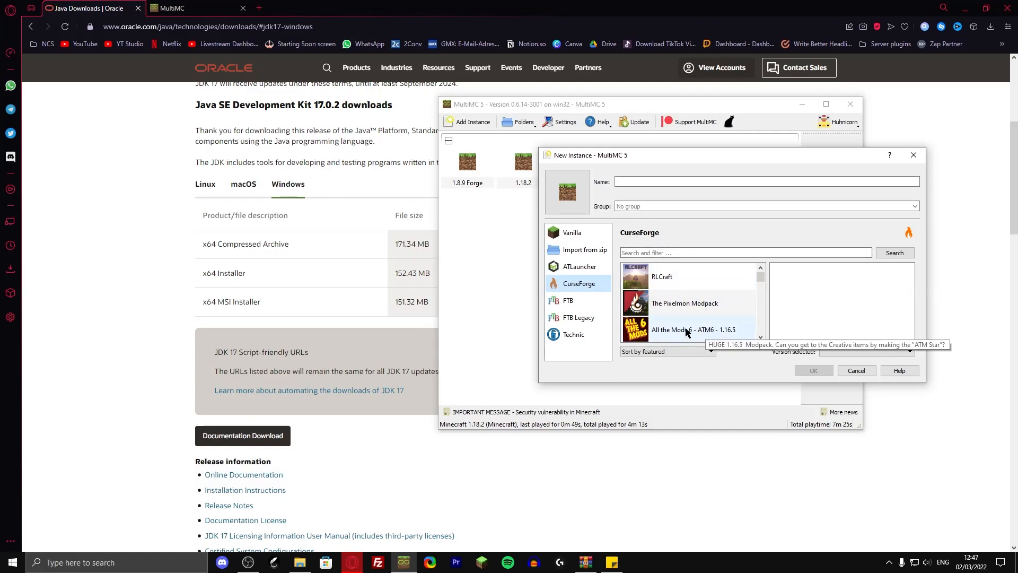
left_click(573, 333)
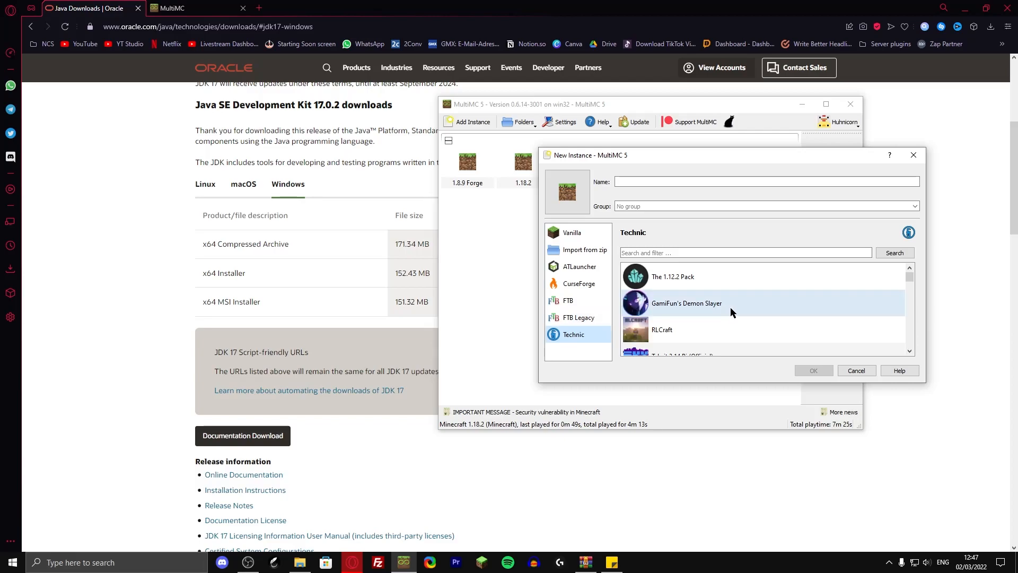
left_click(582, 250)
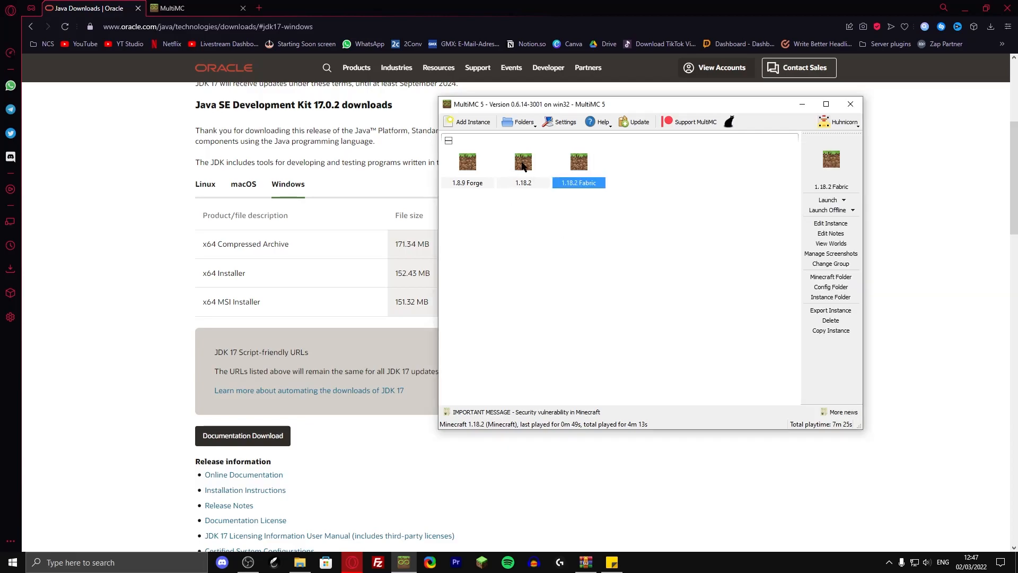
left_click(523, 166)
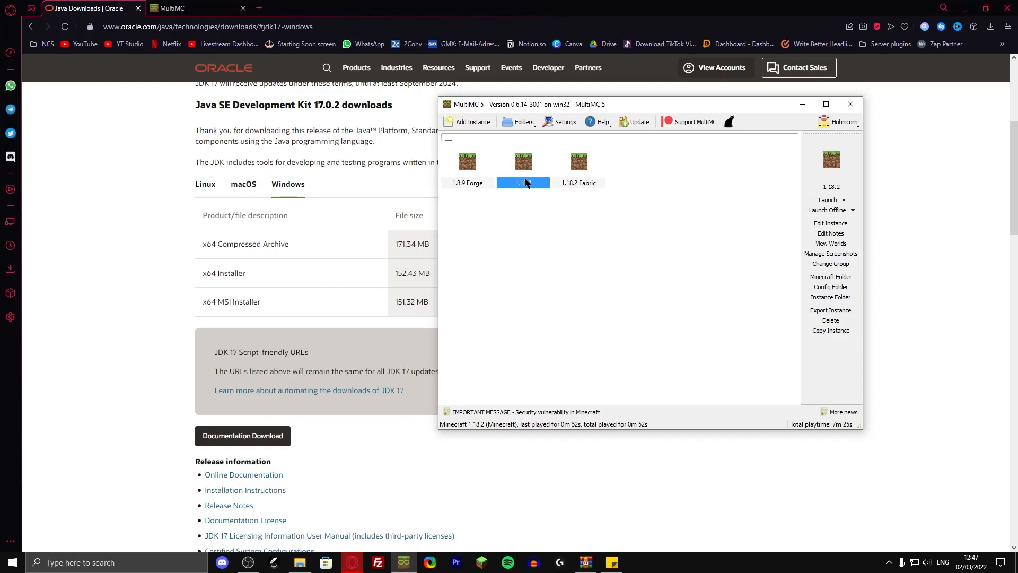
mouse_move(602, 299)
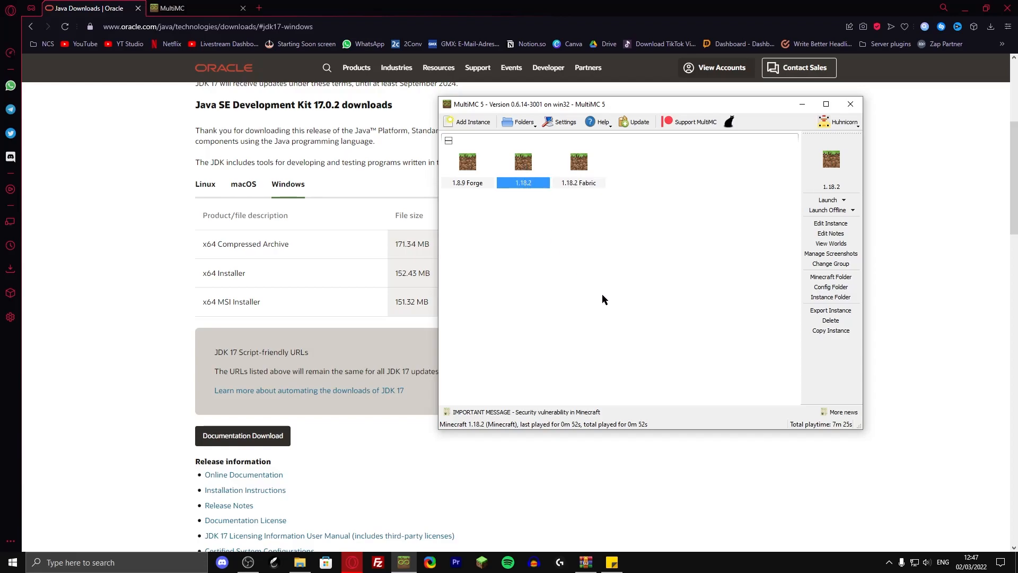
mouse_move(244, 187)
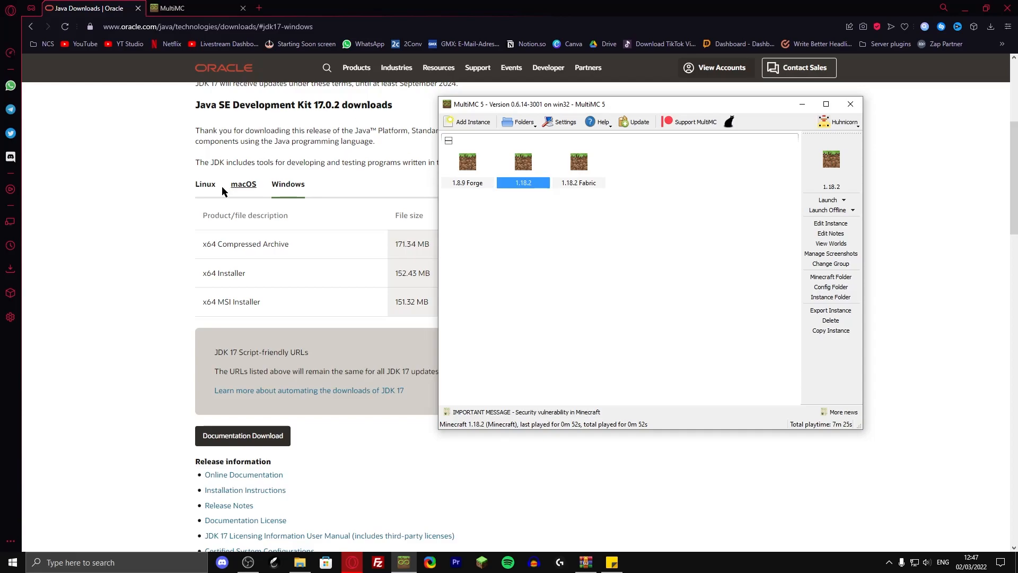
mouse_move(315, 102)
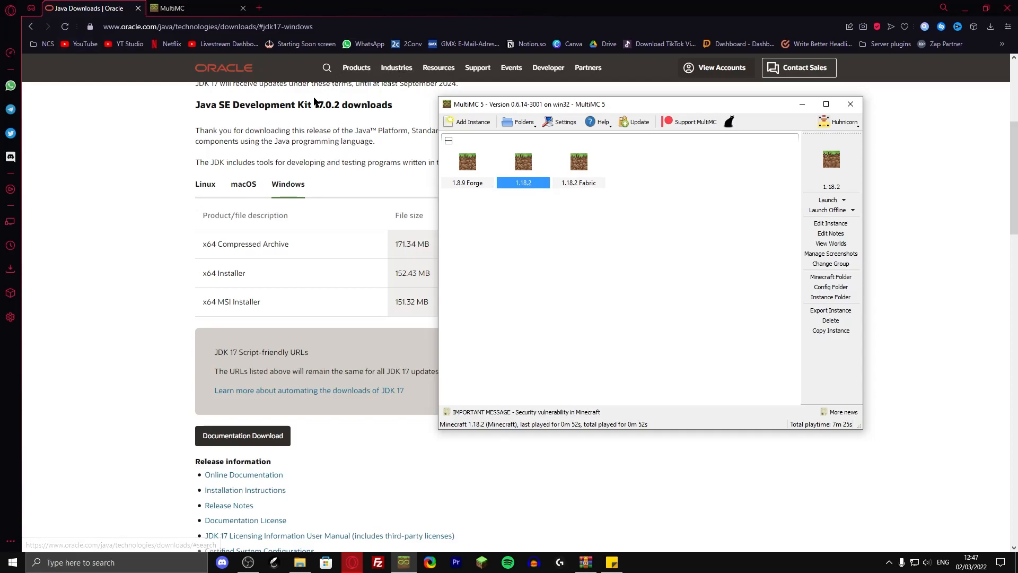
mouse_move(167, 125)
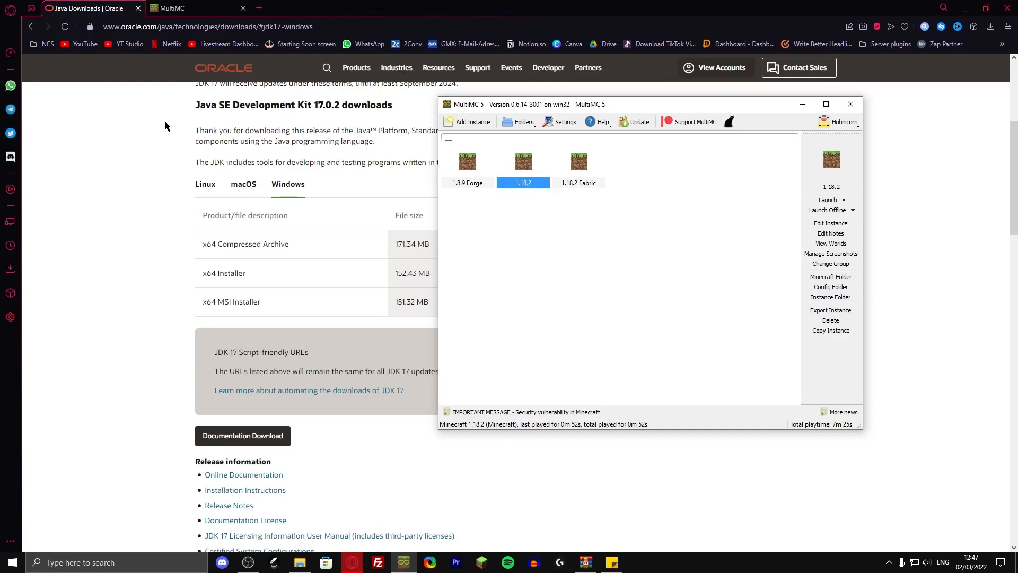
mouse_move(174, 130)
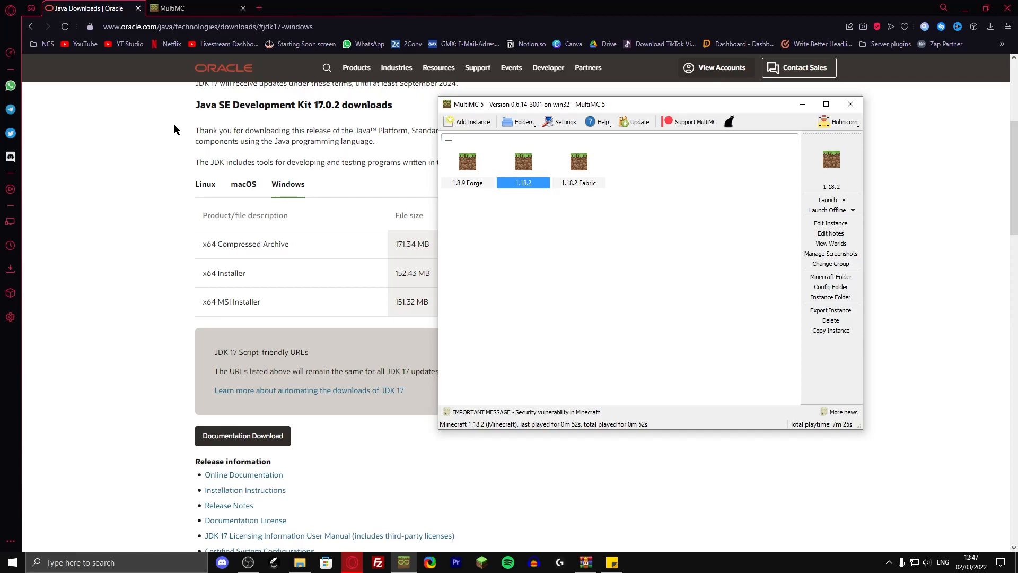
mouse_move(154, 173)
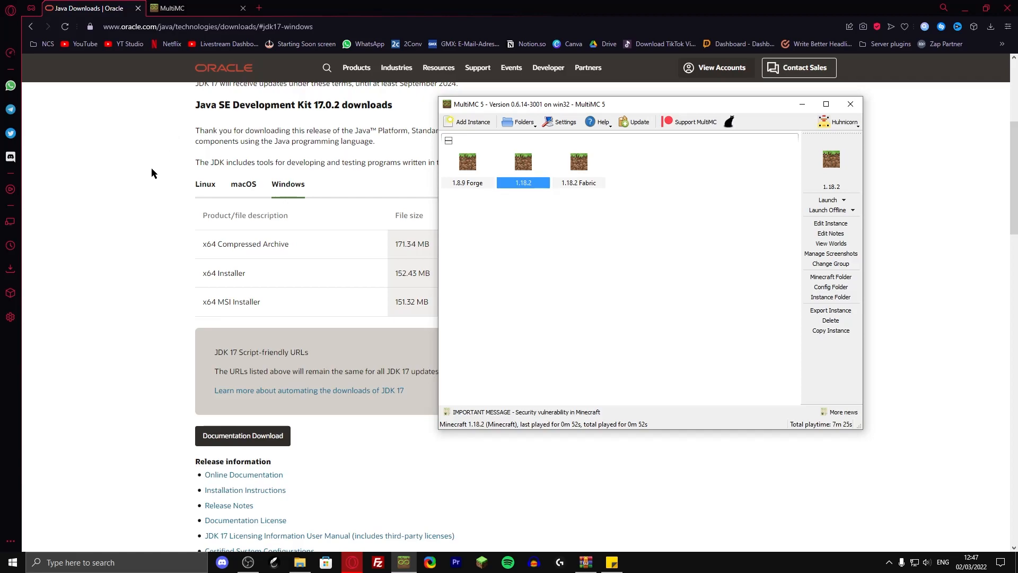
left_click(828, 200)
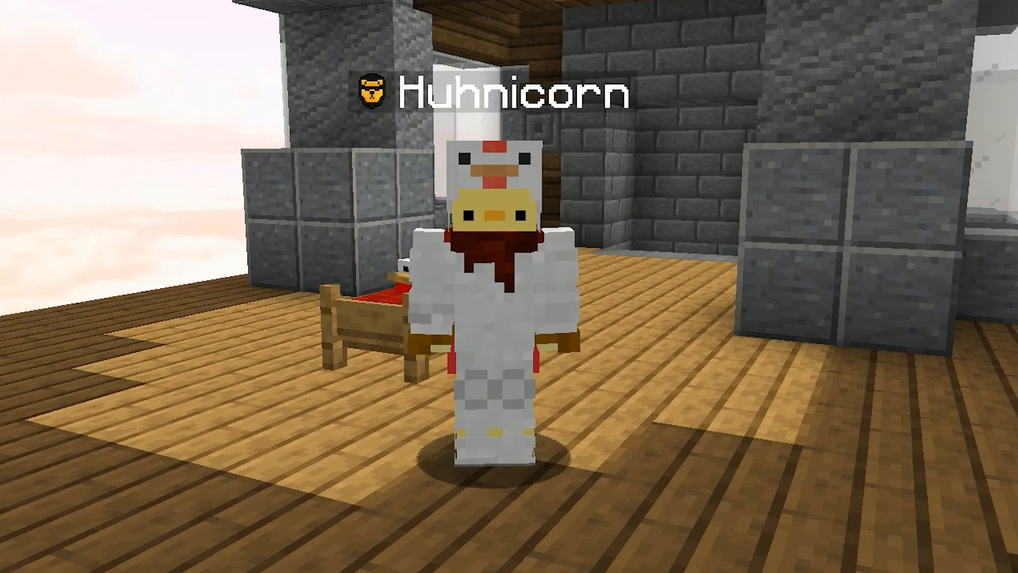